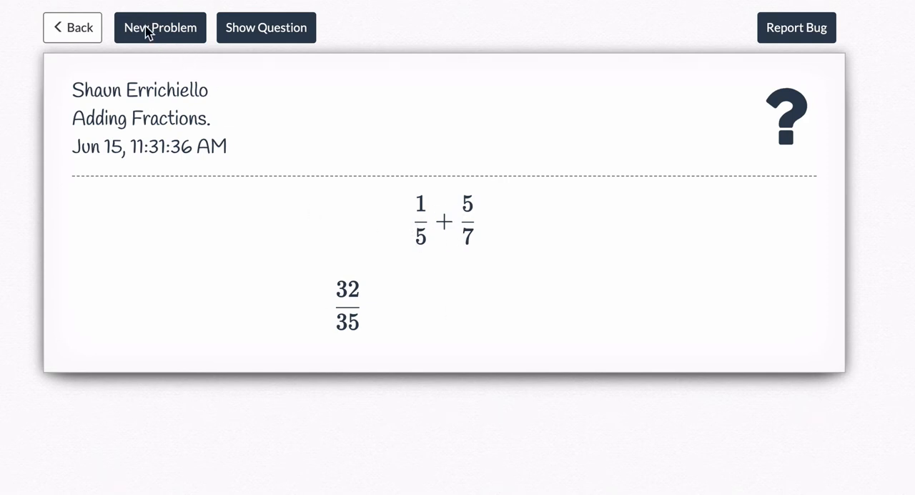
Preview another random fraction-sum problem, then return to the module's code editor
click(160, 27)
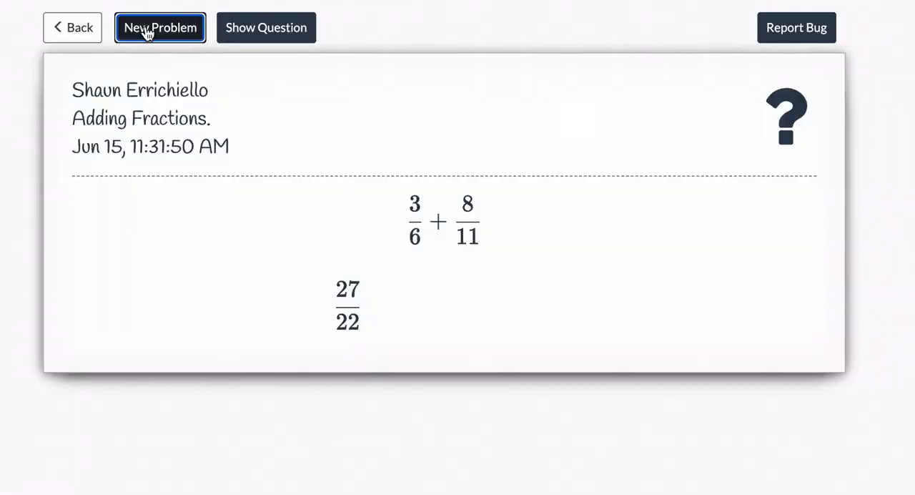
click(161, 27)
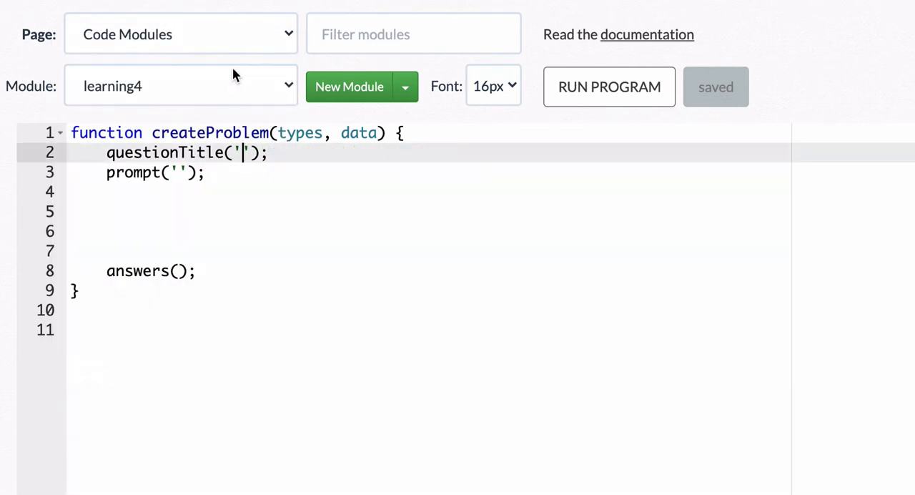
Set questionTitle to 'Adding Fractions' and start blank code lines beneath it
text(Adding Fractions)
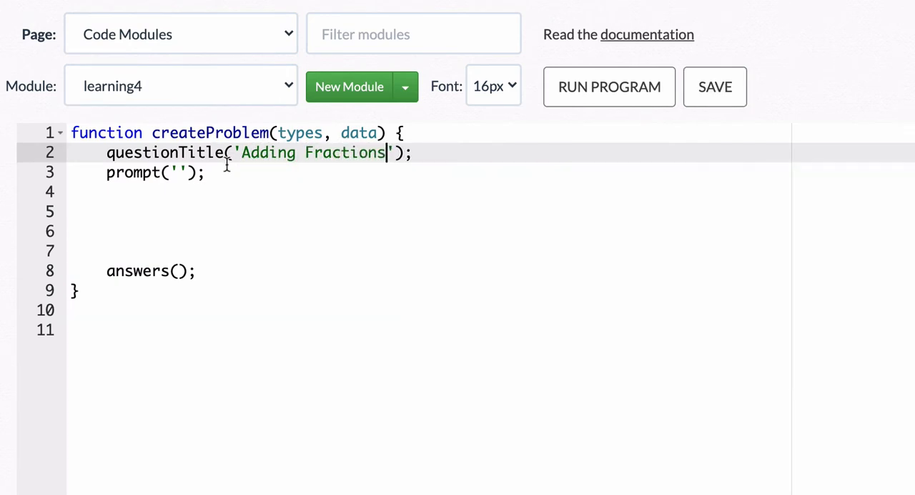
click(416, 153)
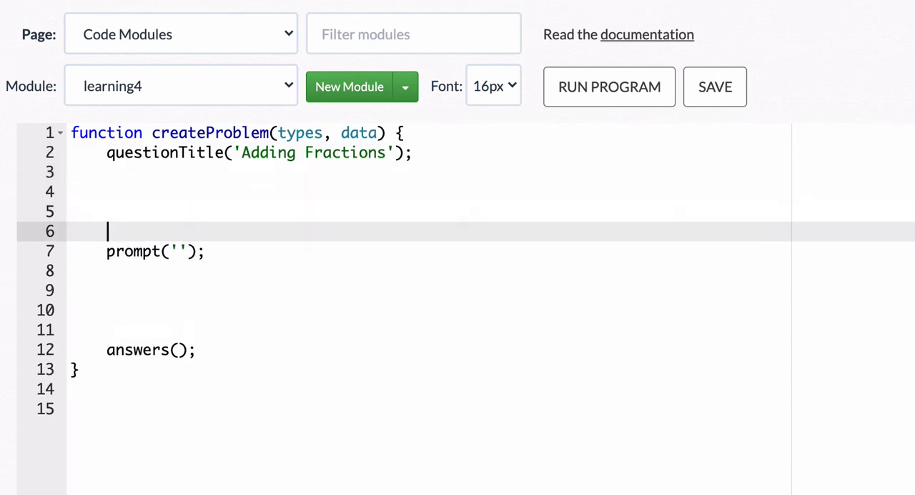
Define var a = rand(1,5); and var b = a + rand(1,3); in the module code
text(v)
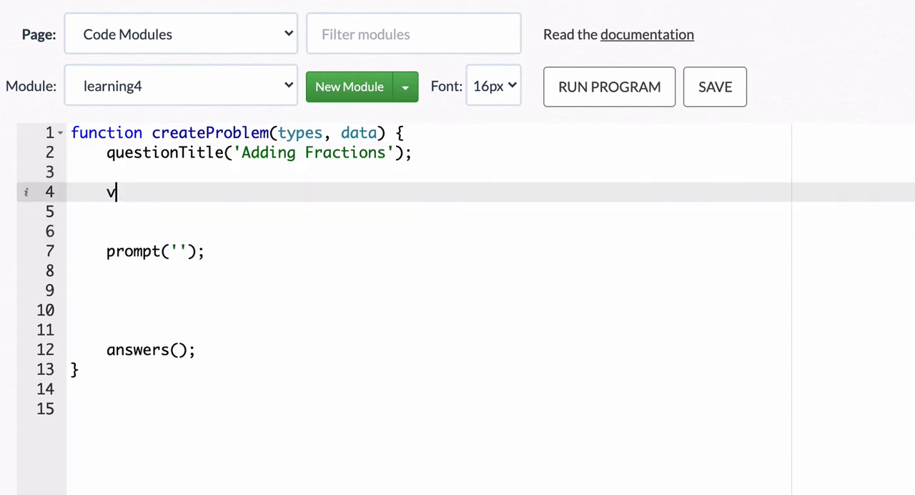
text(ar a =)
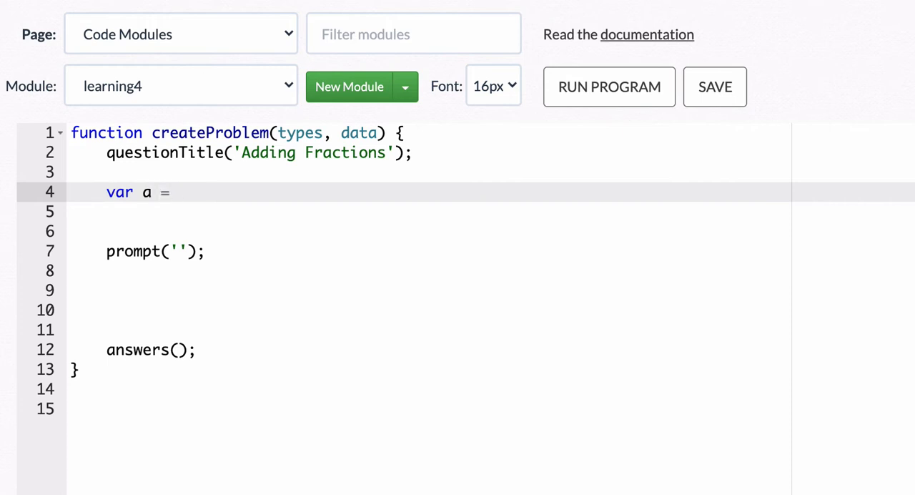
text(rand(1,5);)
click(429, 210)
text(va)
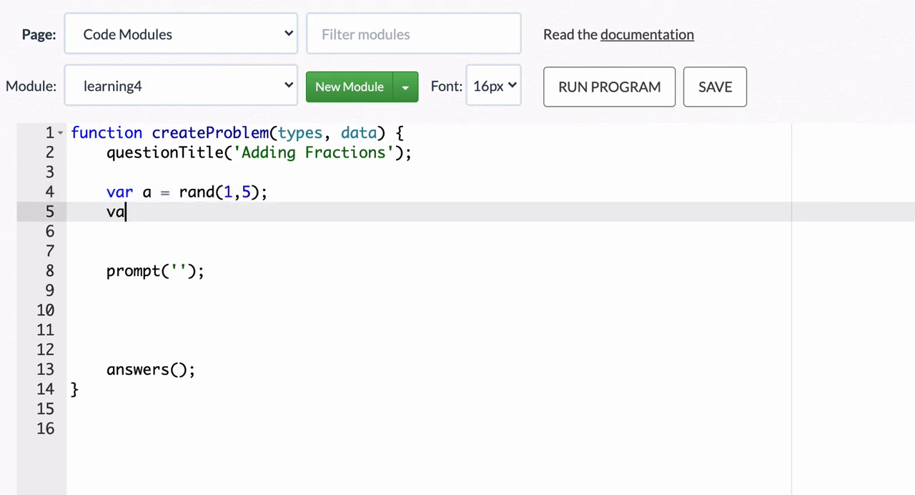
text(r b =)
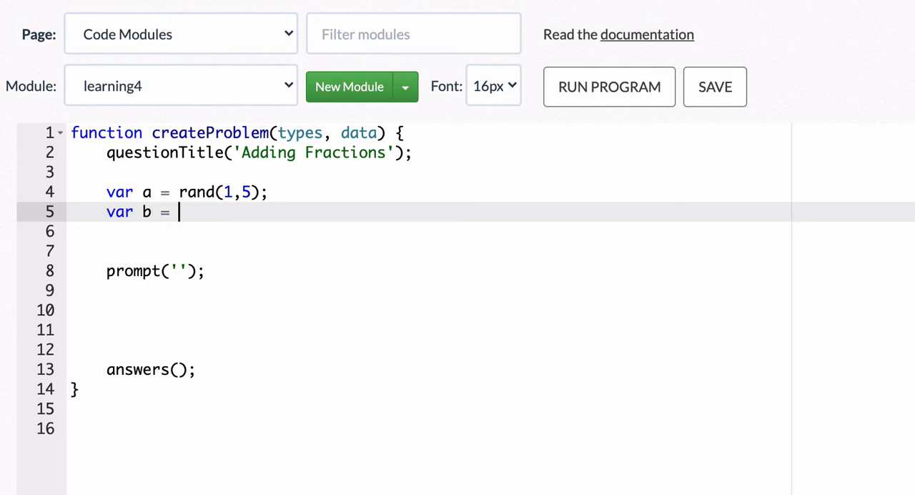
text(r)
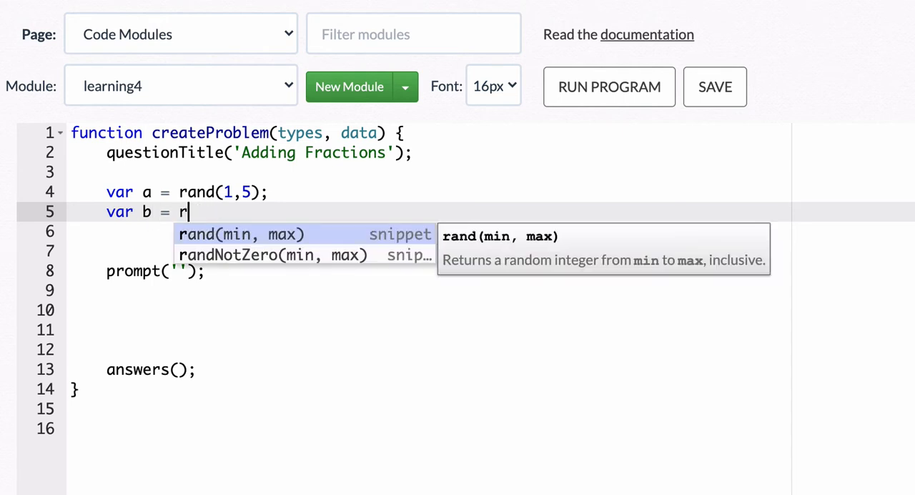
text(a +)
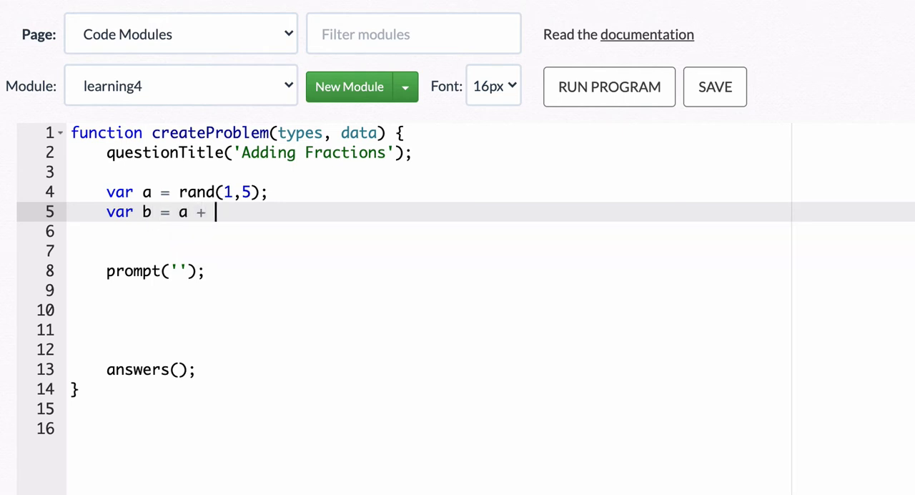
text(rand()
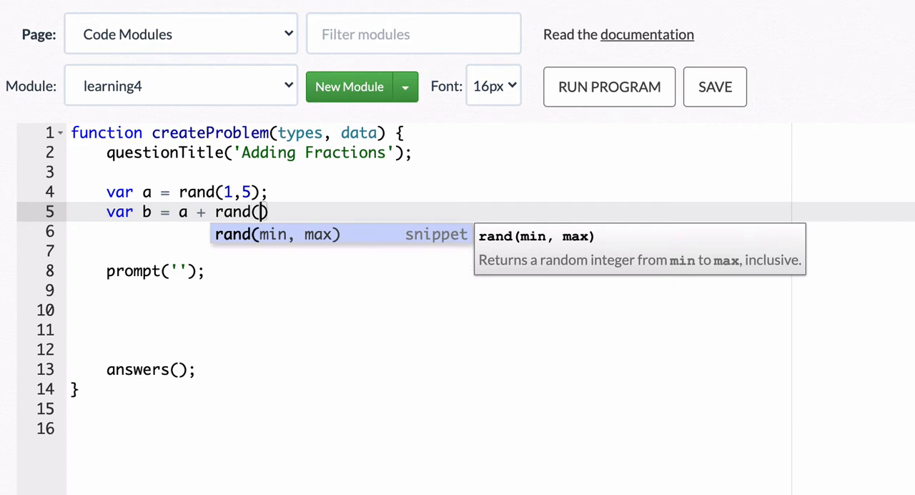
text(1,3);)
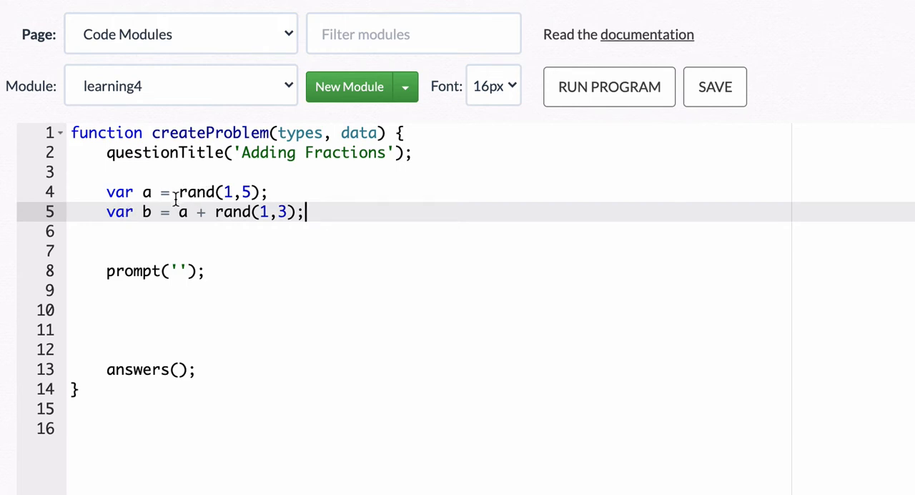
key(enter)
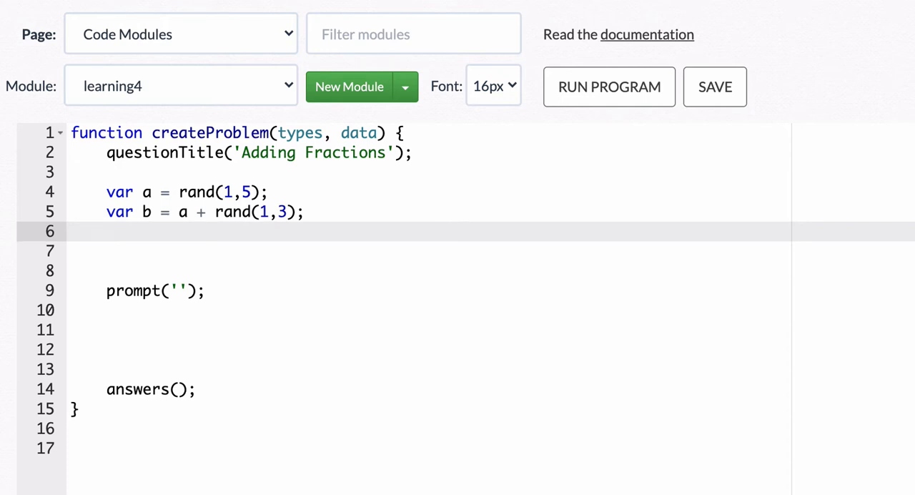
Define var c = rand(4,8); and var d = c + rand(1,4); on the following lines
text(var c =)
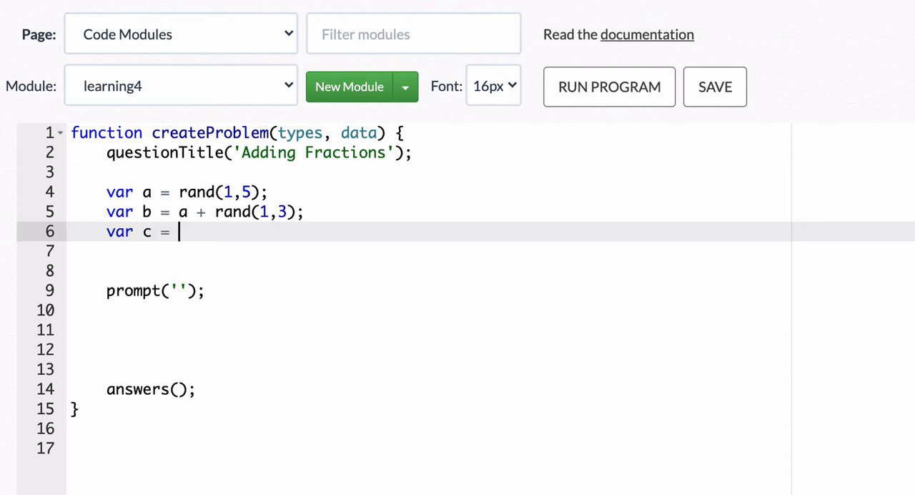
text(rand()
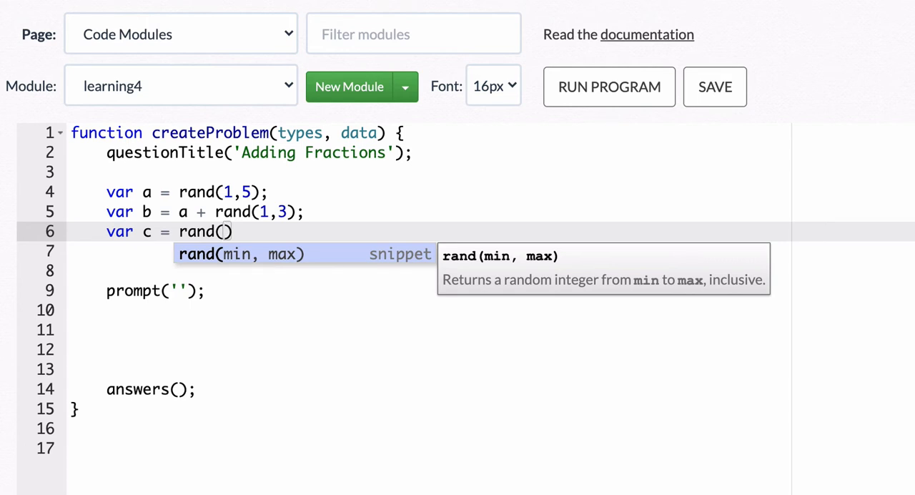
text(4,8)
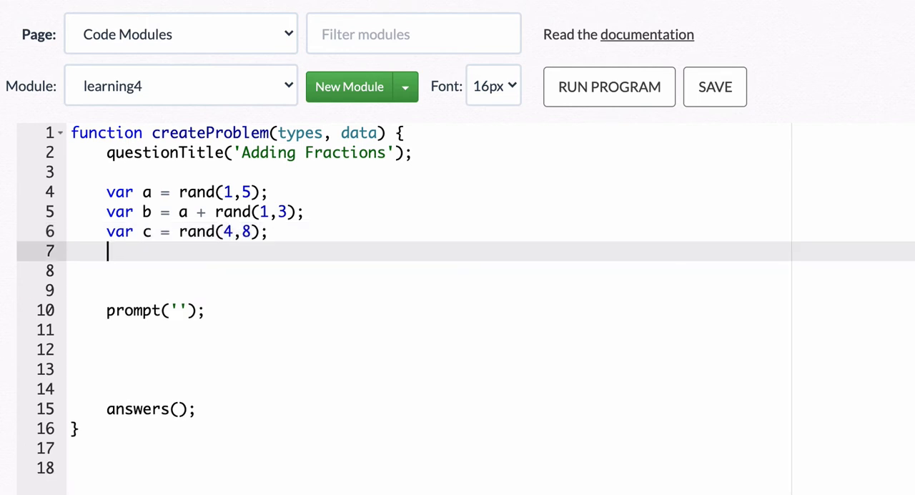
text(var d =)
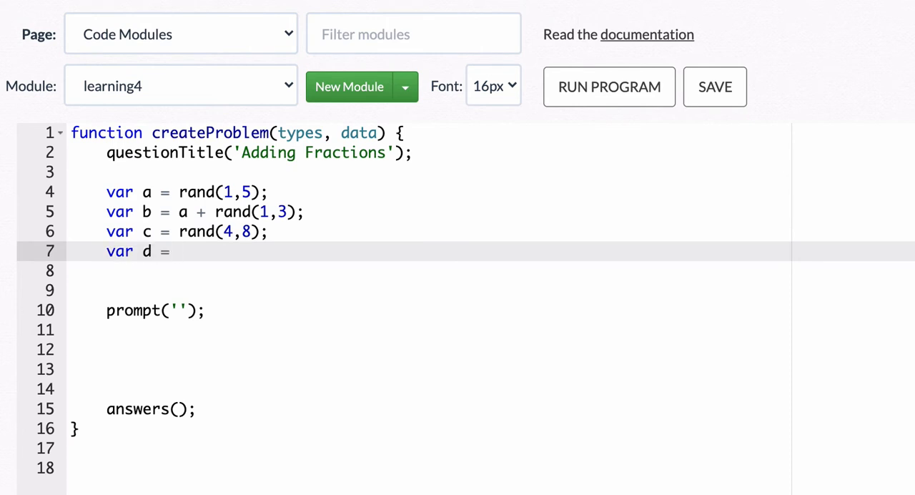
text(c +)
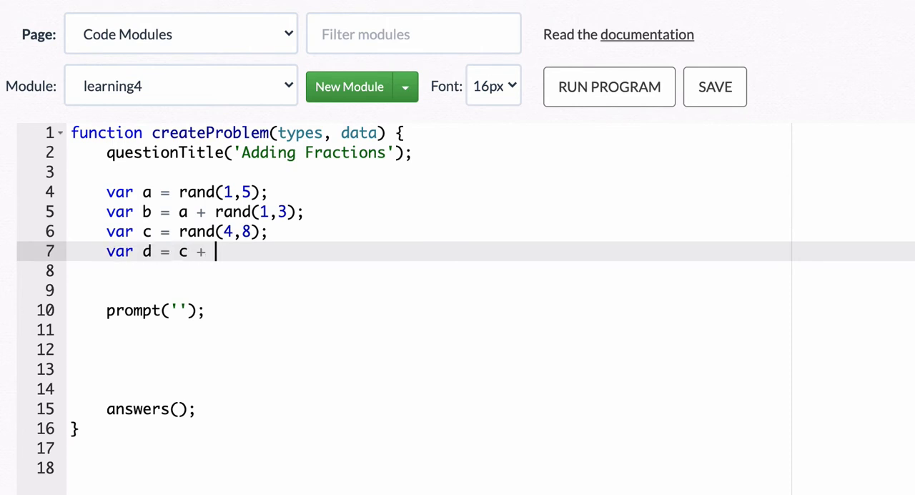
text(rand(1,)
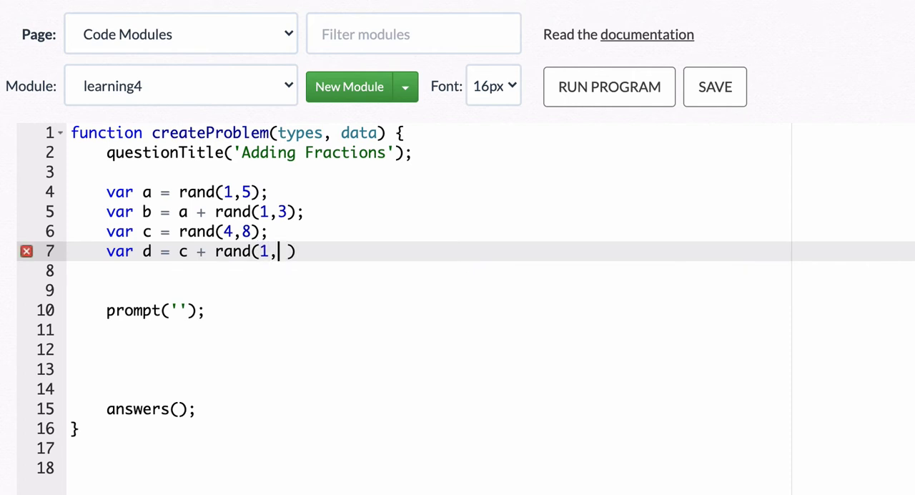
text(4))
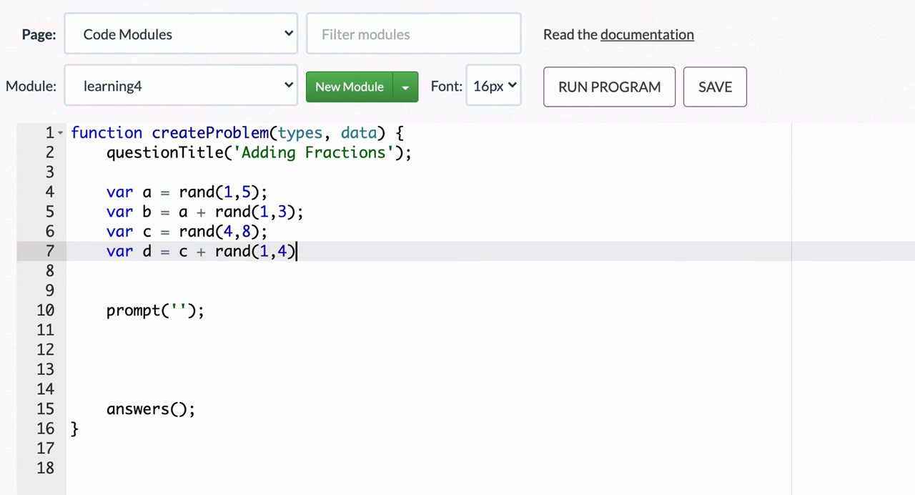
text(;)
click(429, 270)
text(var)
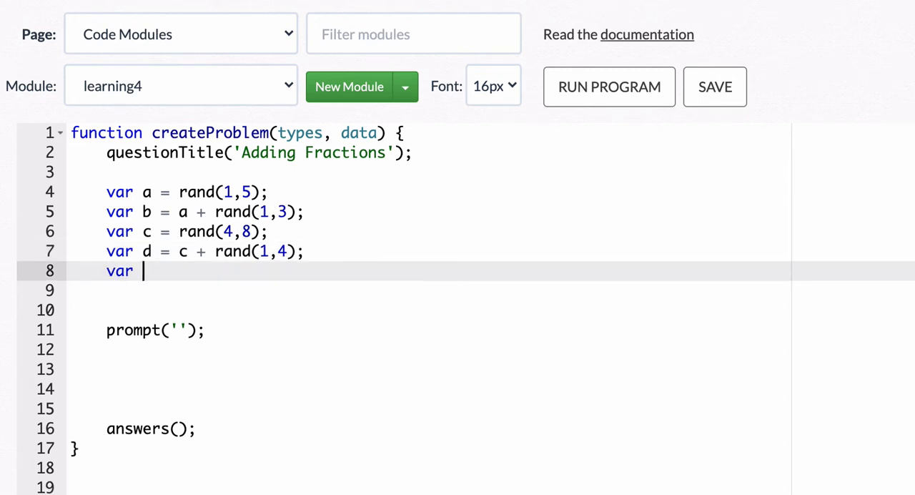
Define variable e as the sum (a/b)+c/d to pass to answers
text(e =)
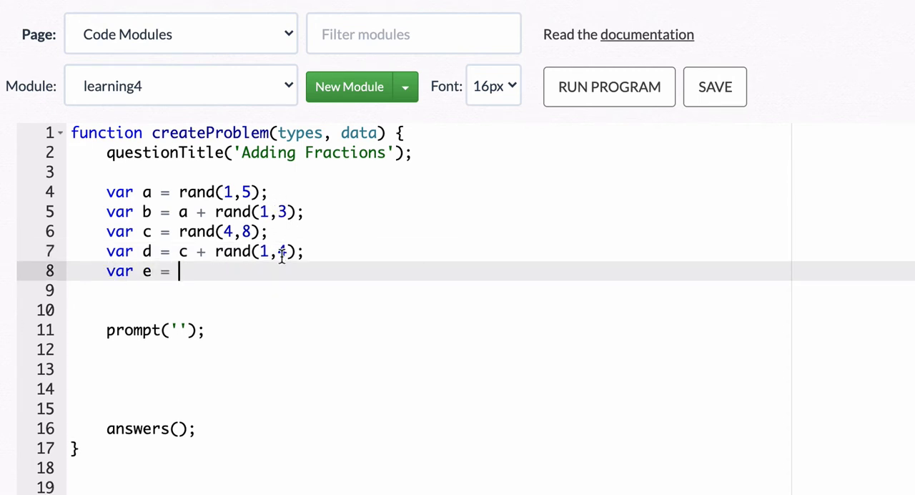
text((a/b))
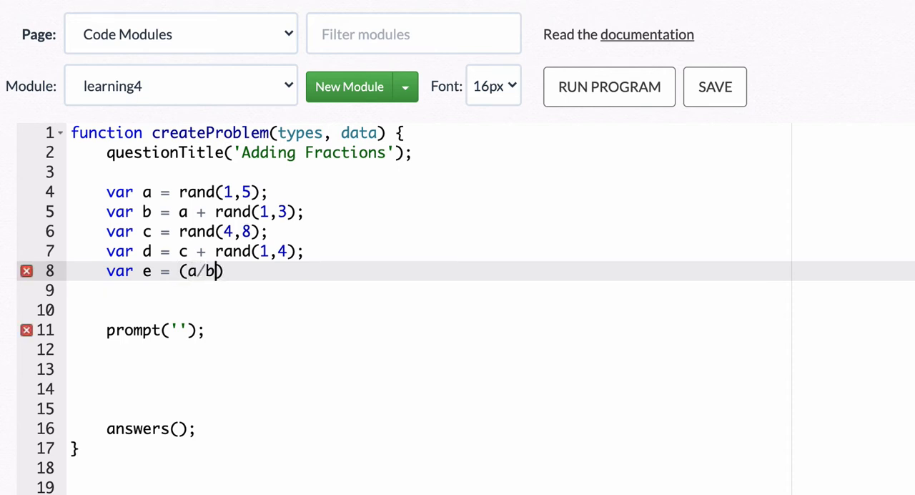
text(+c/d)
click(492, 428)
text(e)
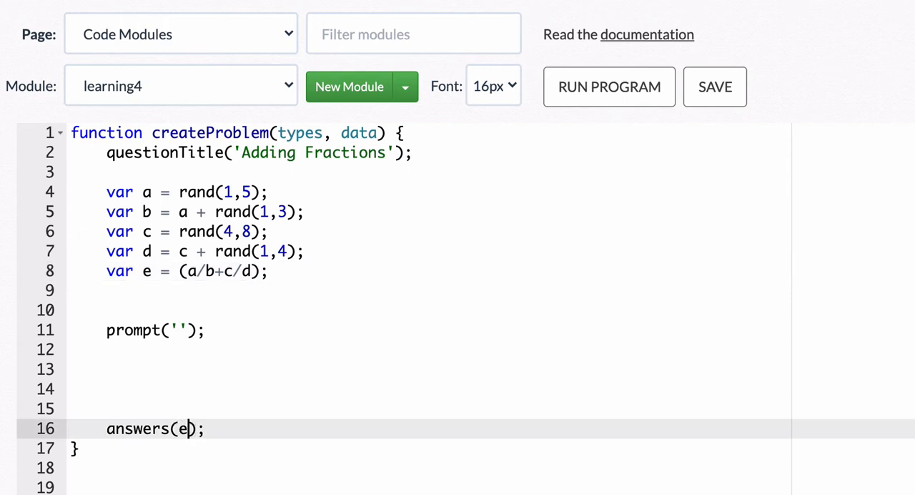
mouse_move(177, 329)
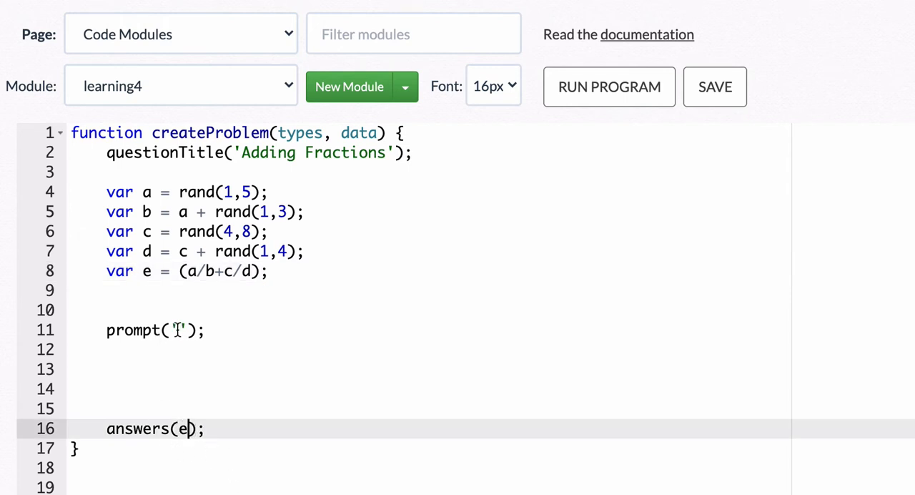
Write the first LaTeX fraction \[\frac{'+a+'}{'+b+'} in the prompt string
click(180, 329)
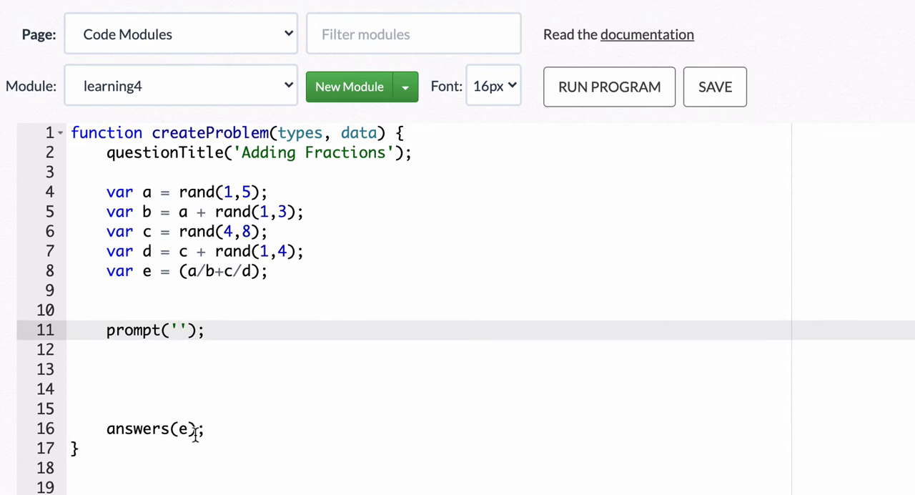
text(\)
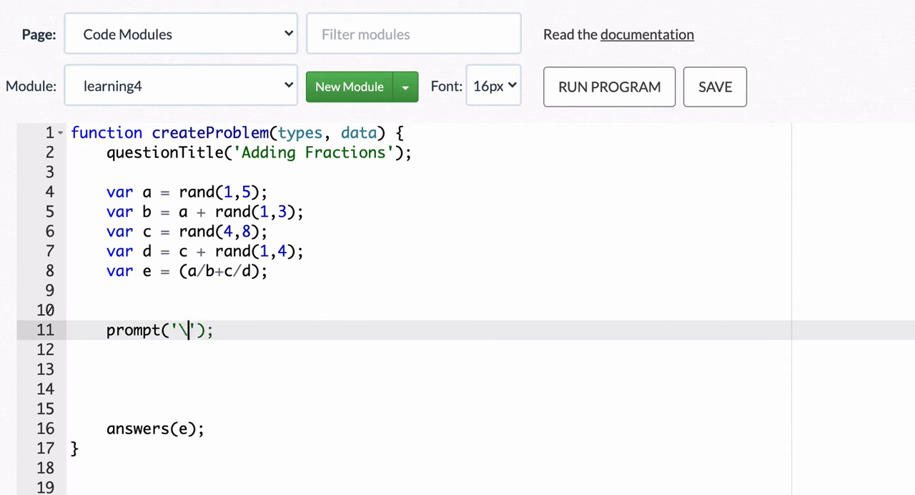
text([)
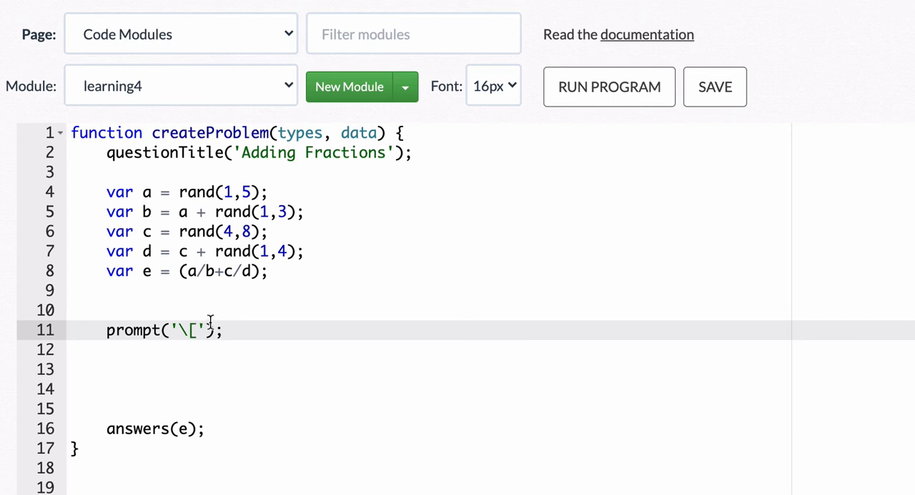
text(()
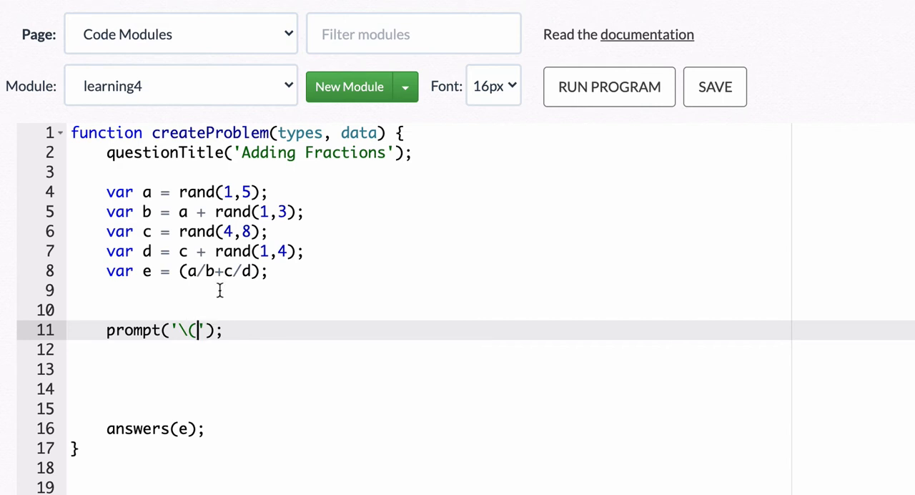
text([\f)
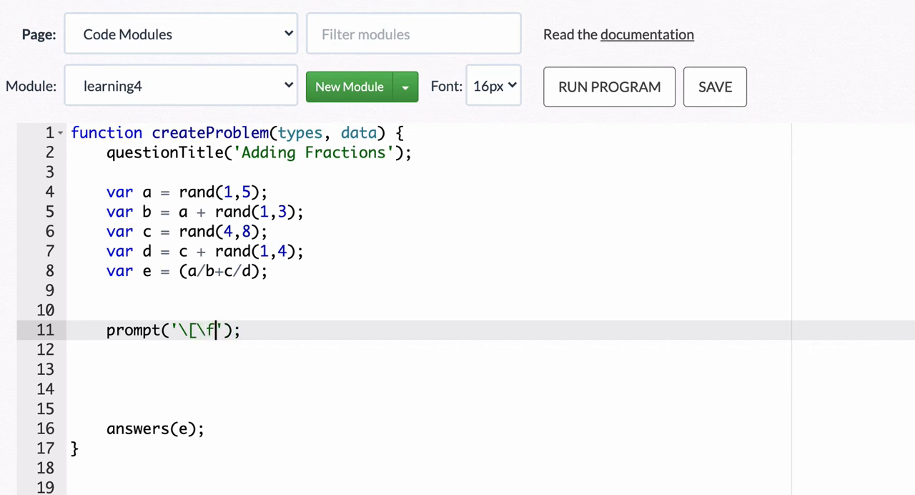
text(rac{)
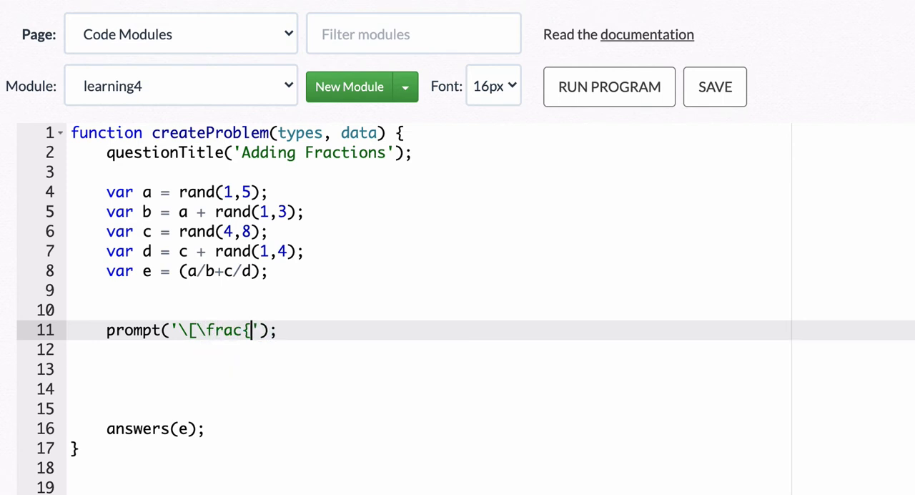
text({)
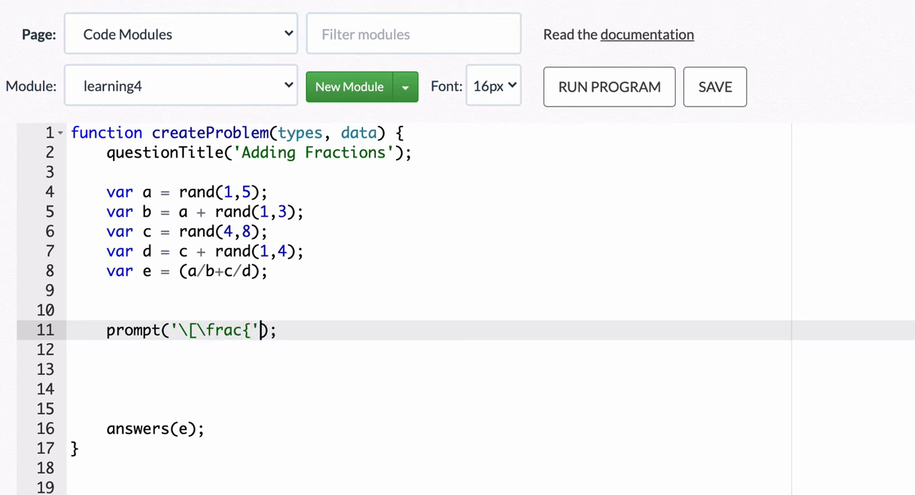
text(+a+')
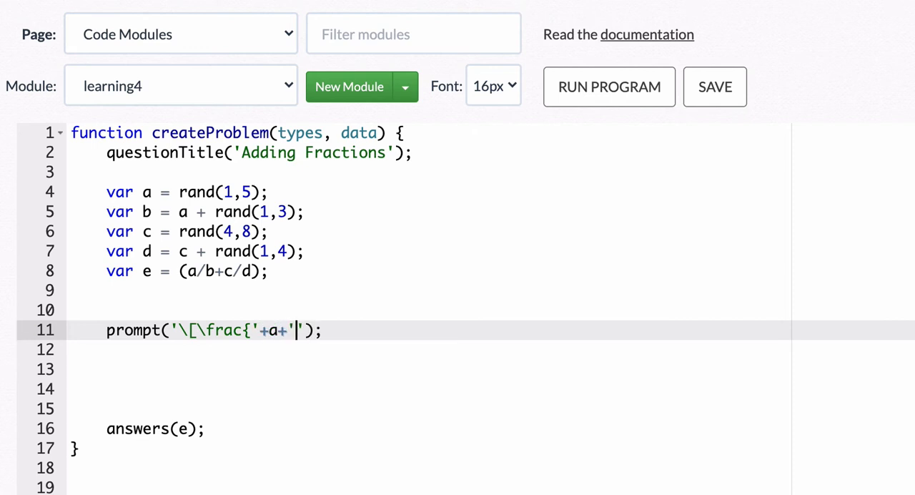
text(}{'+b+')
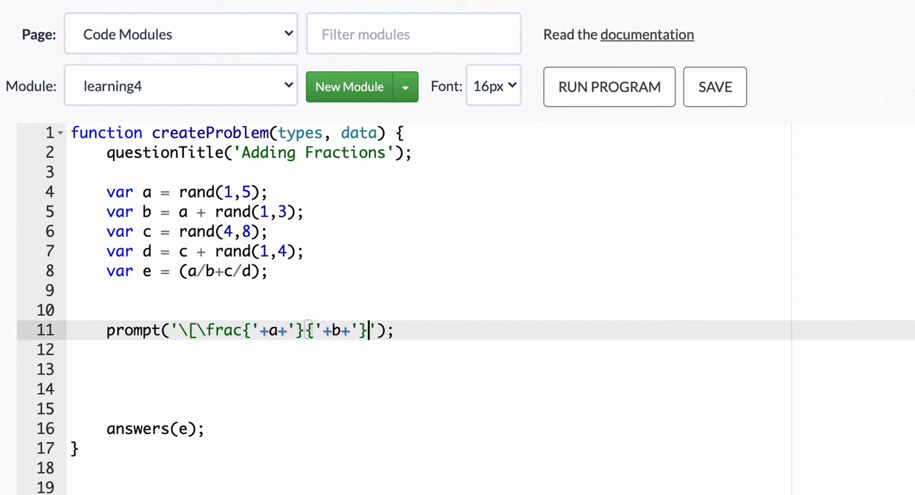
text(+)
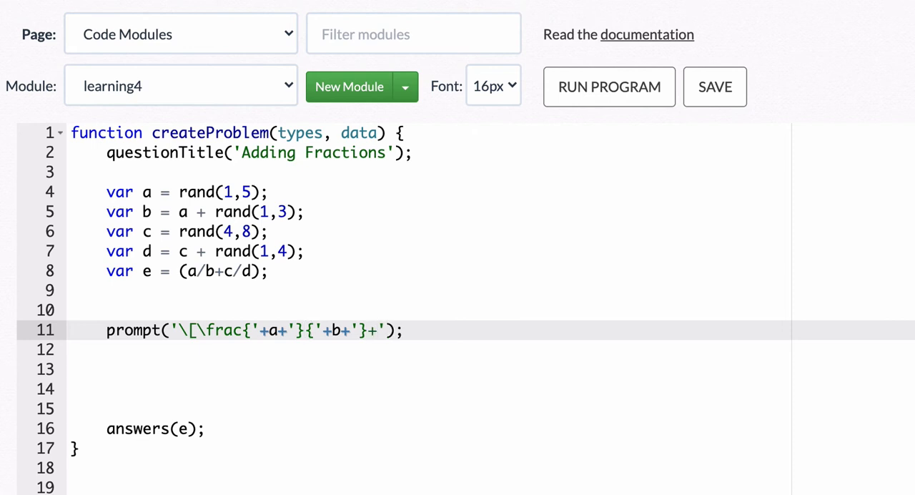
Add the second fraction +\frac{'+c+'}{'+d+'}\] to complete the prompt's sum
text(\frac(,)
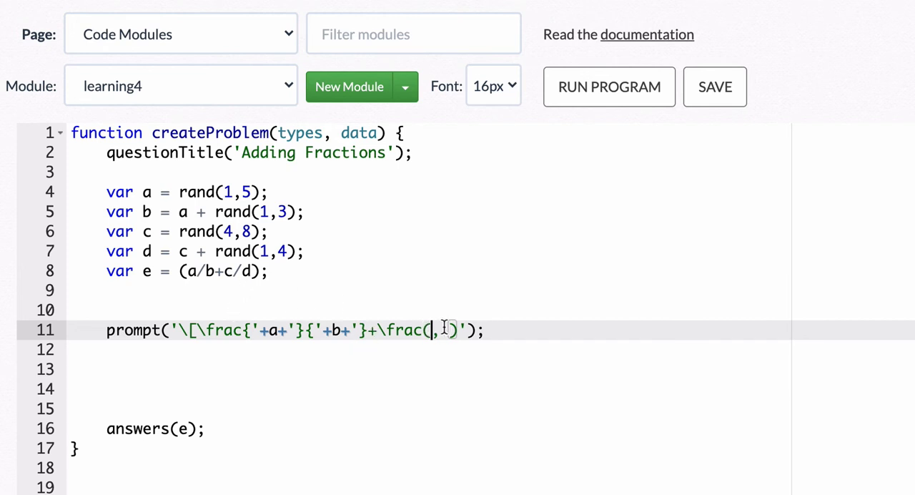
text(,)
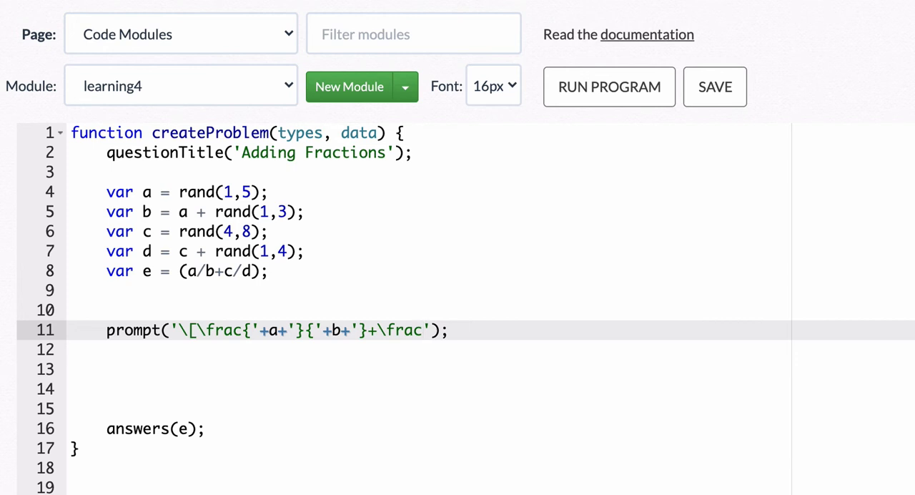
text({)
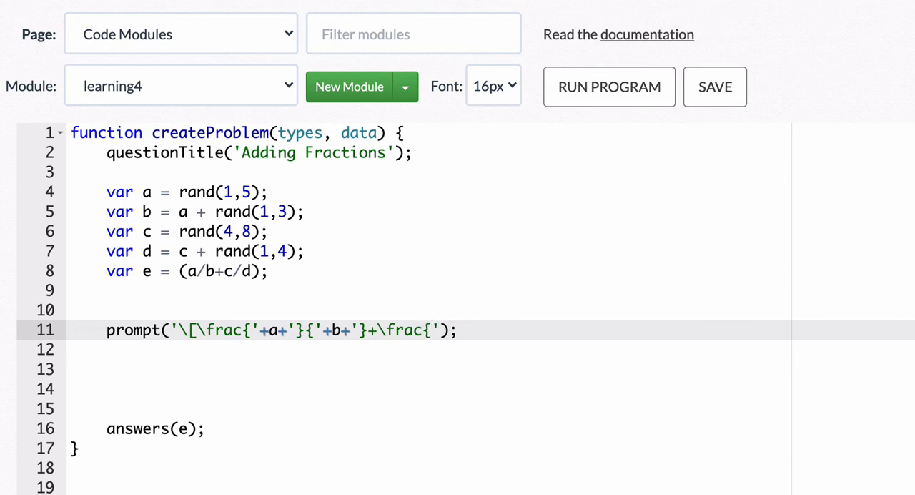
text(c)
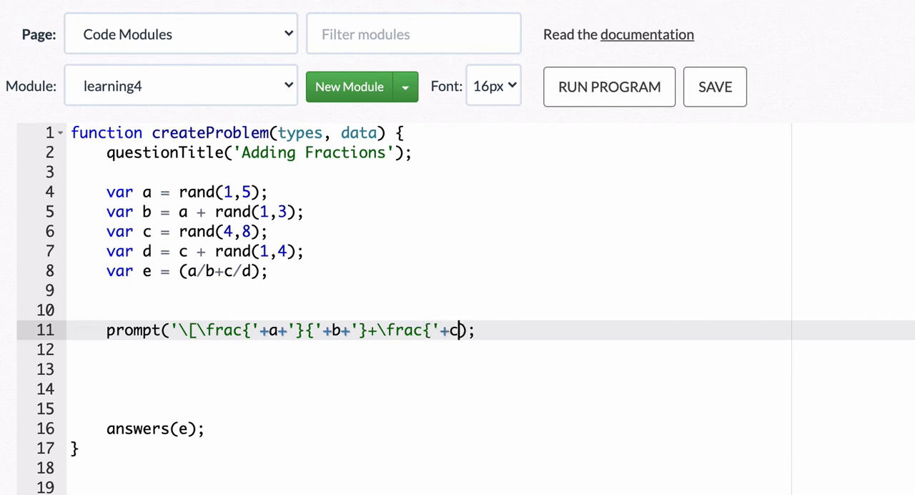
text(+'}{)
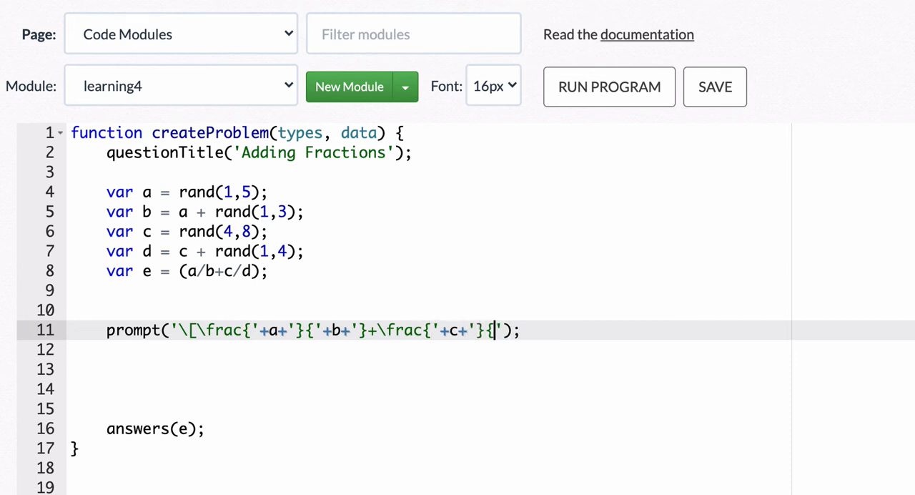
text('+d+')
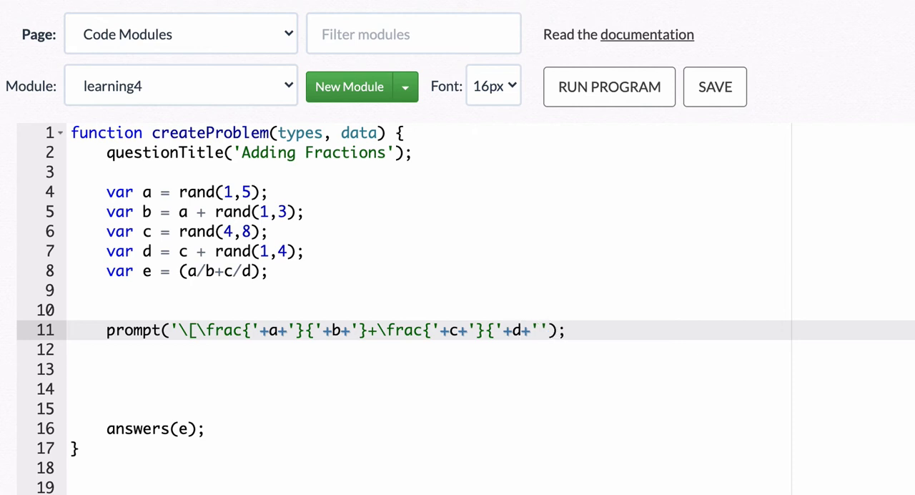
text(})
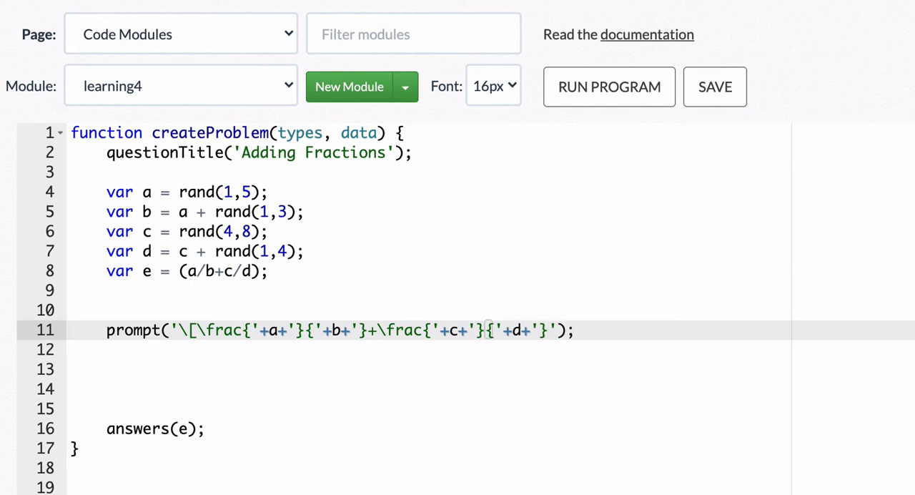
text(\])
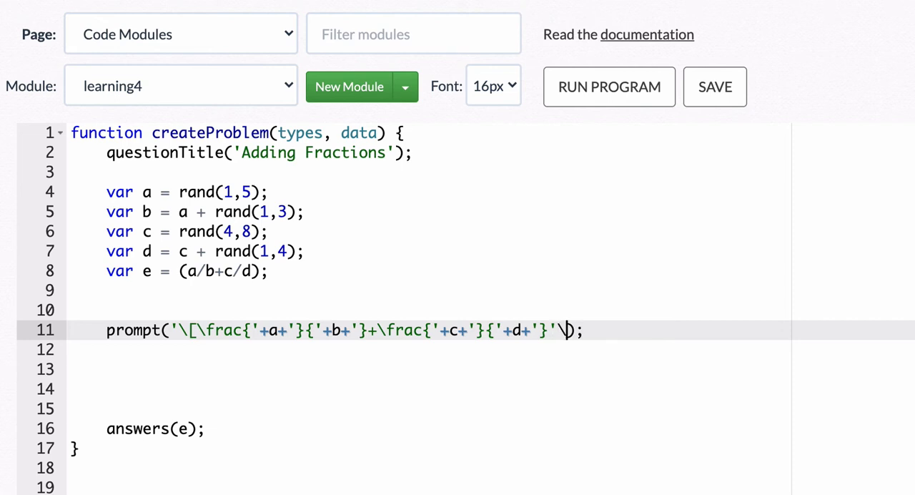
text(])
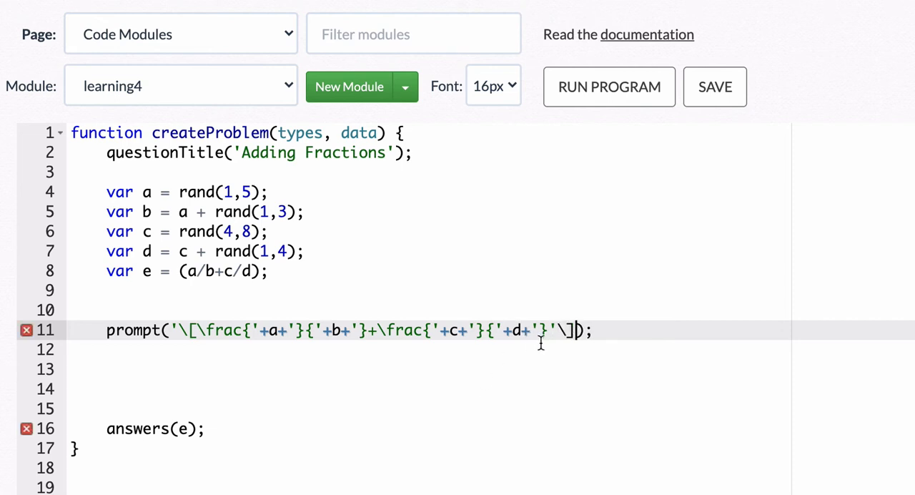
text('')
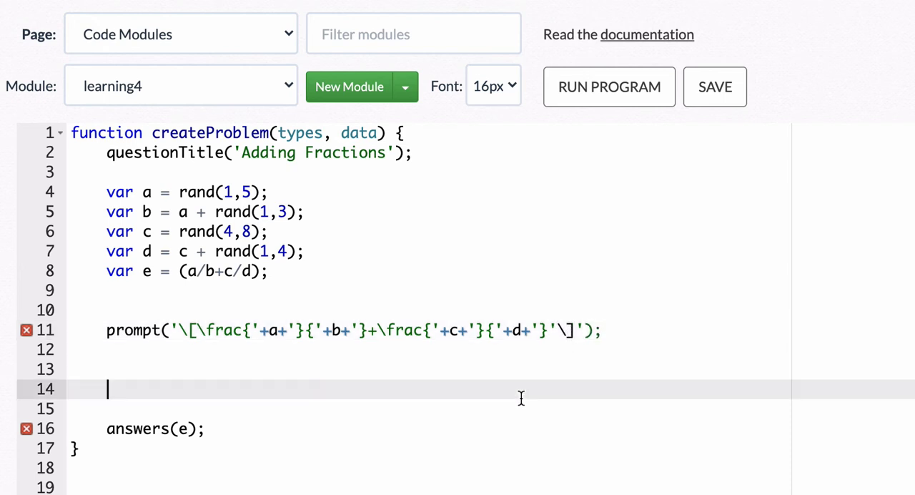
mouse_move(237, 329)
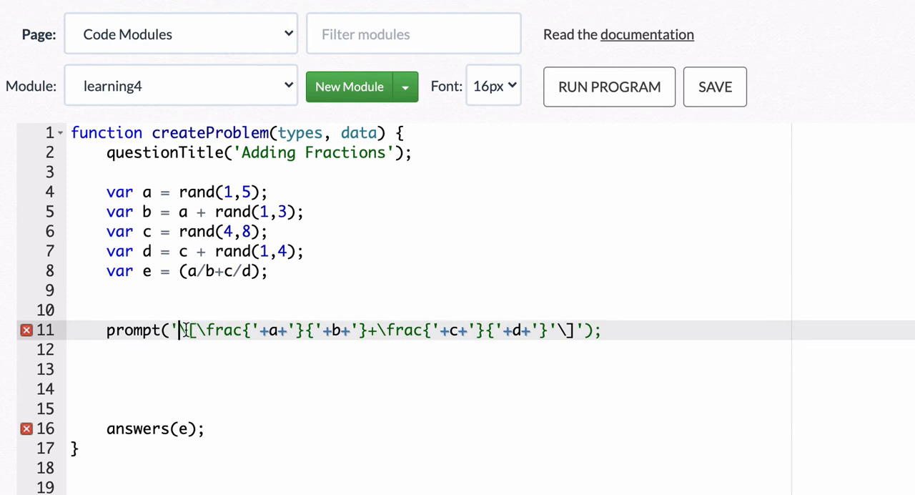
Correct the prompt's closing delimiter to \]'); so the flagged errors clear
text(\)
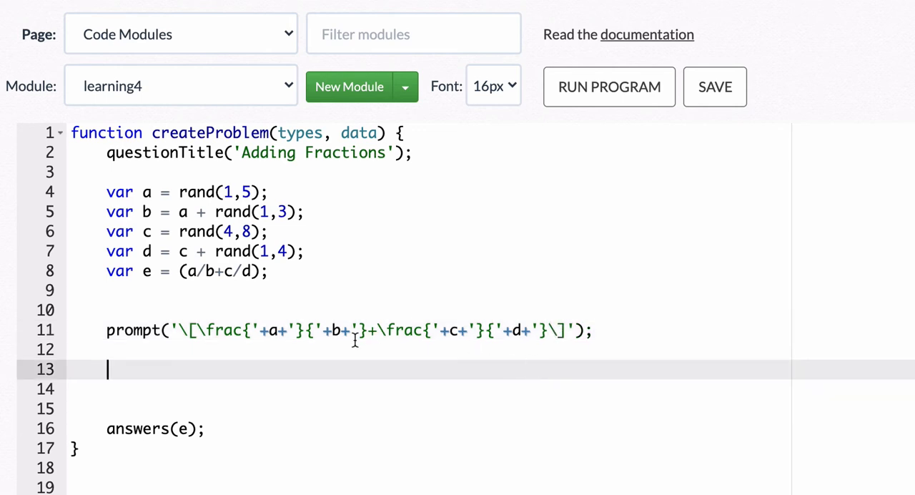
Run the module, generate several random fraction sums, then return to the code
click(609, 85)
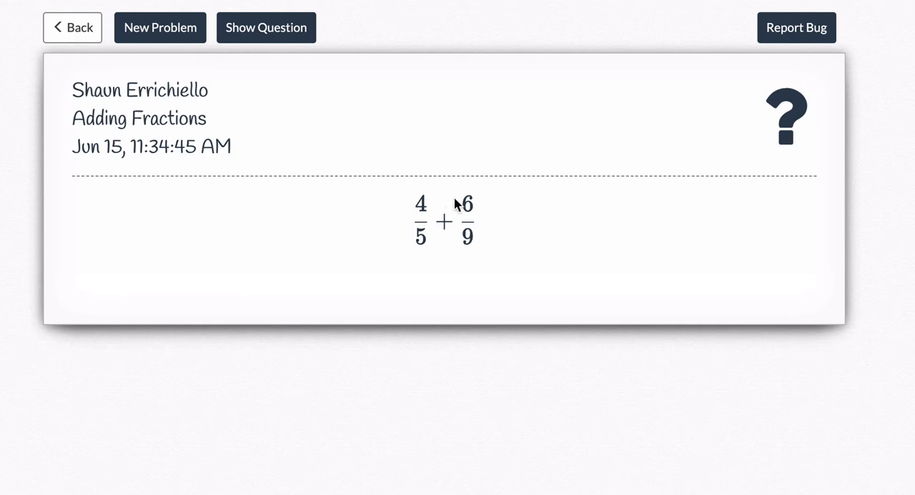
click(160, 28)
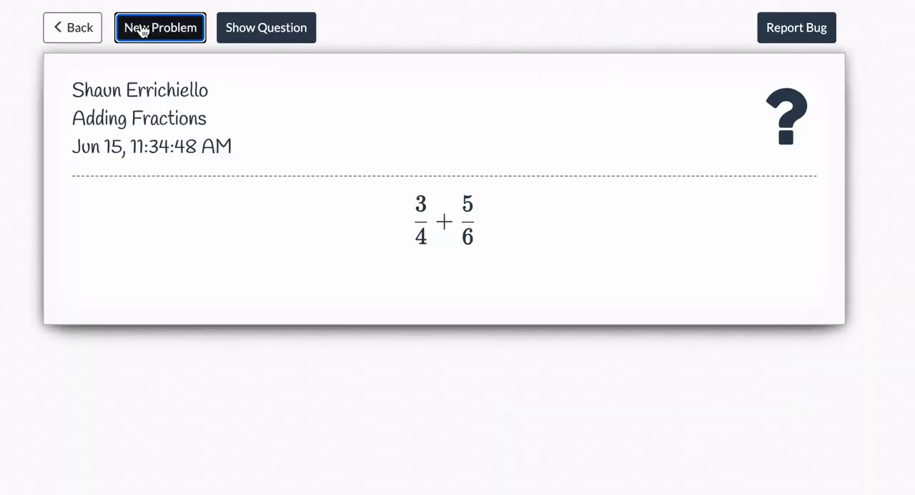
click(160, 27)
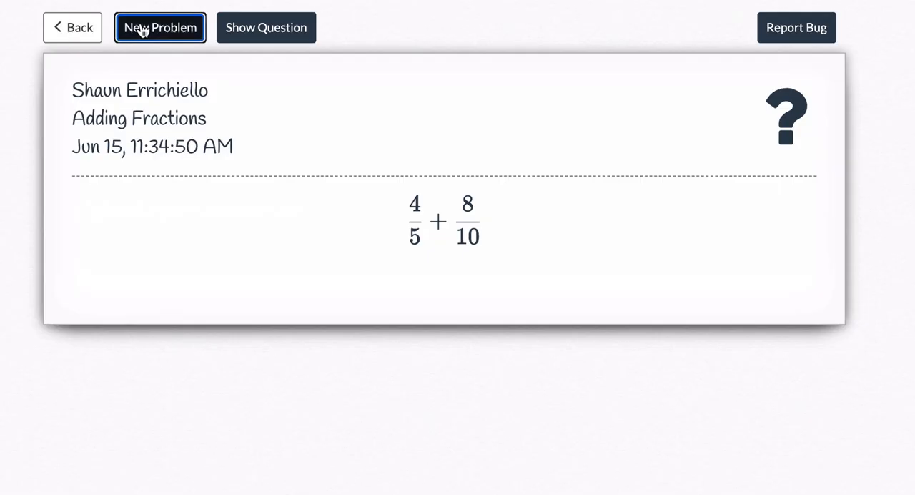
click(160, 27)
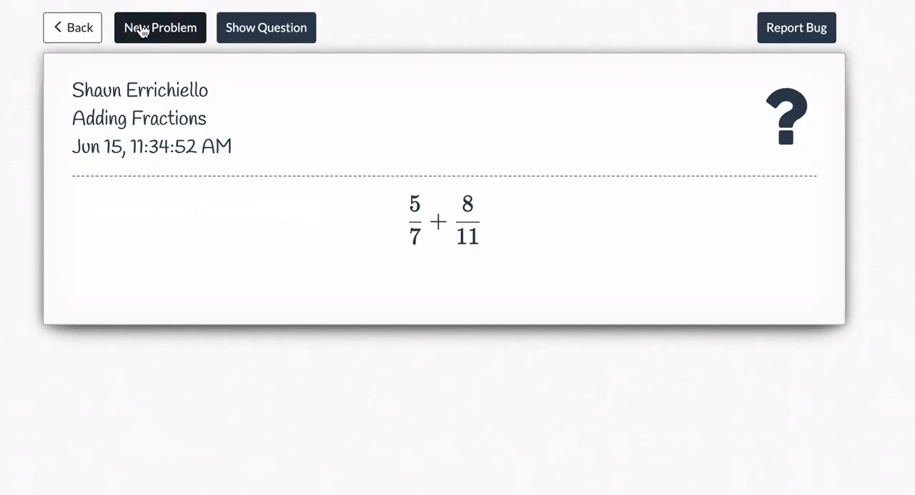
click(160, 28)
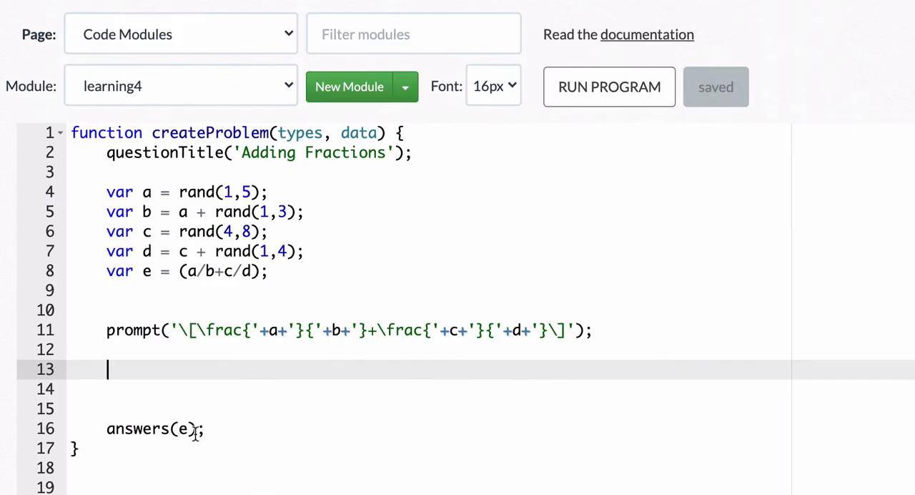
Add addLine('e') below the prompt and preview it, showing a literal e
text(addLine();)
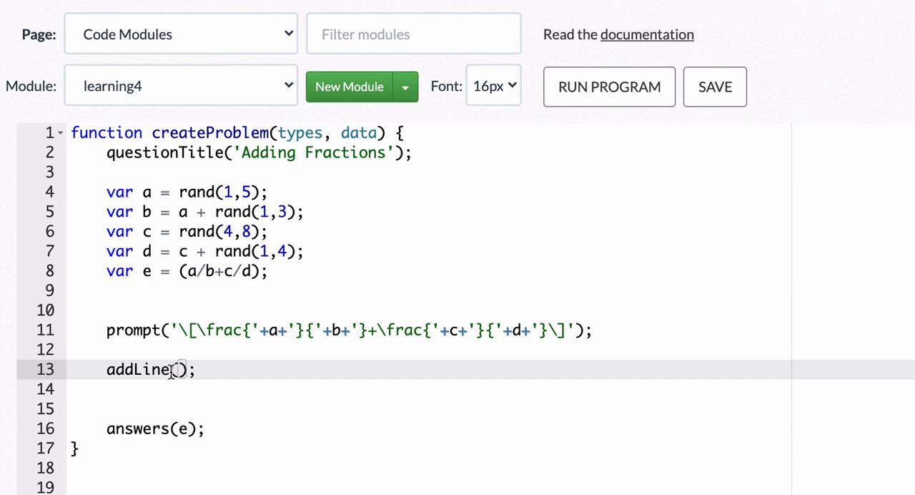
text('')
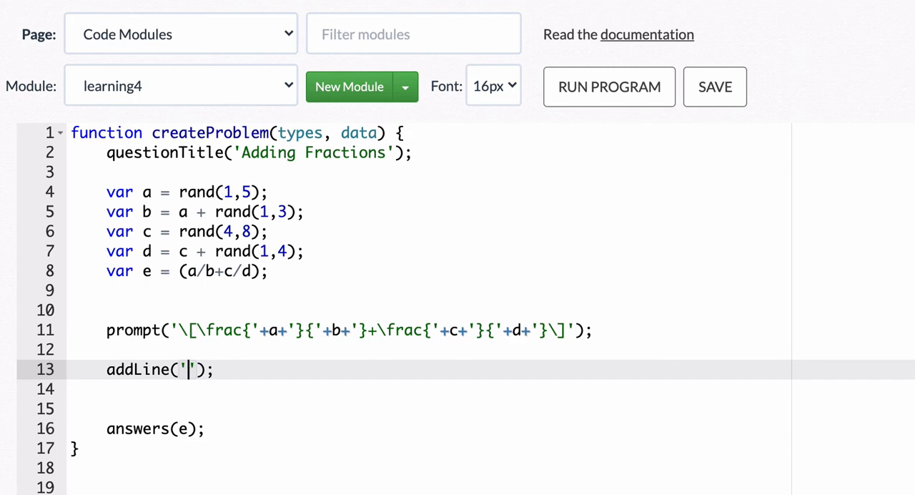
text(e)
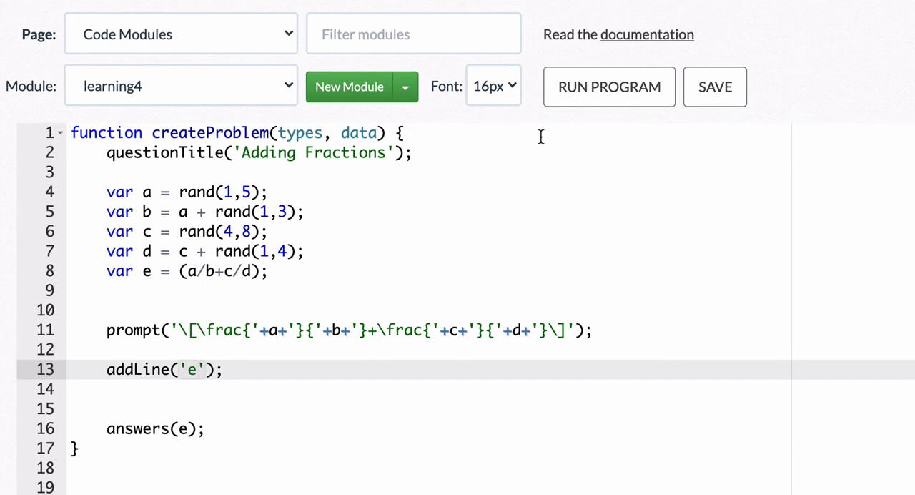
click(609, 86)
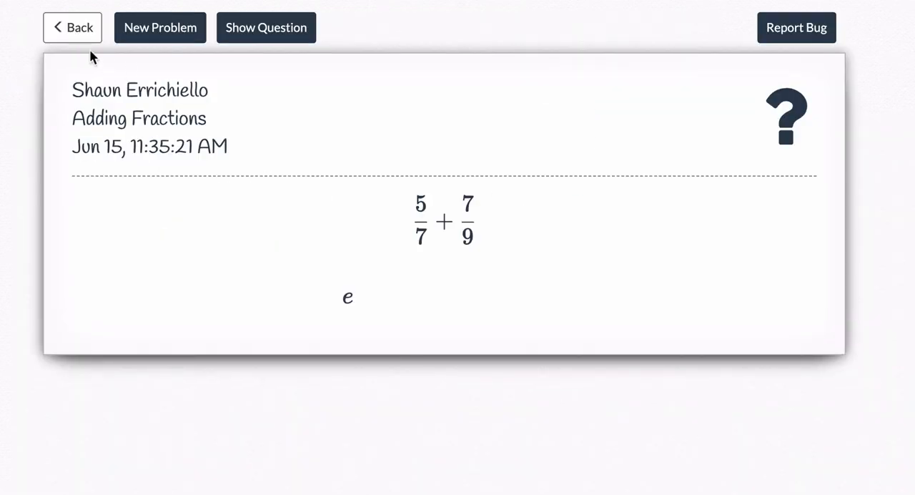
click(71, 27)
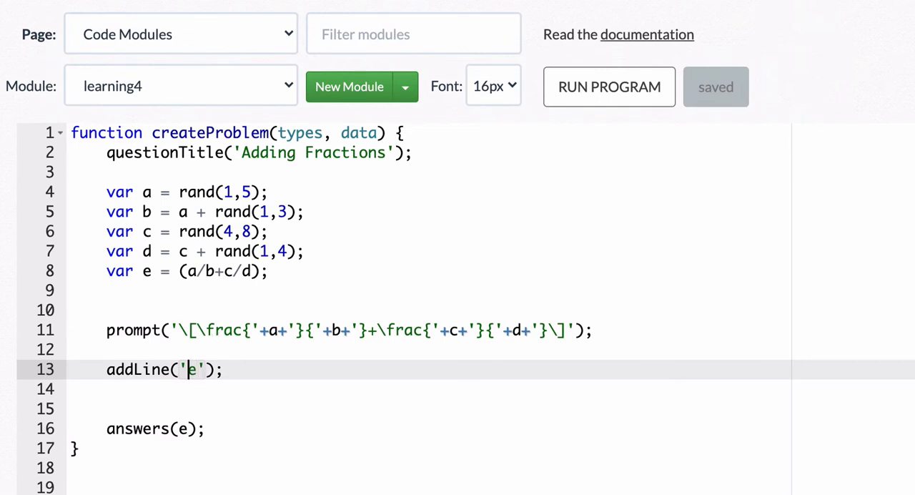
Rework the call to addLine(''+e+'') so it concatenates the value of e
text(+)
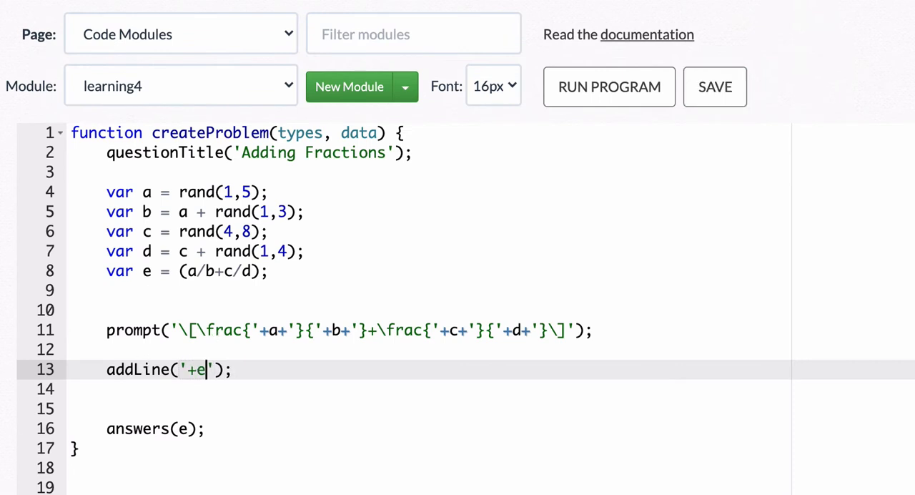
text(+')
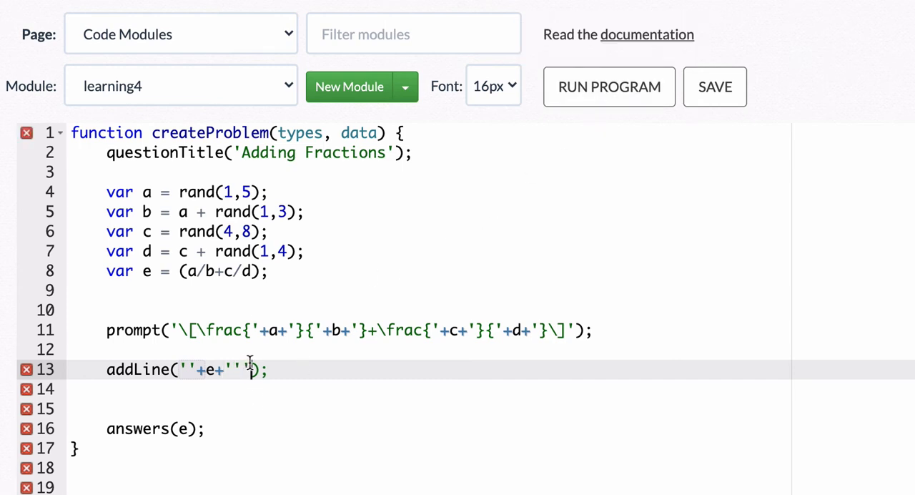
click(609, 86)
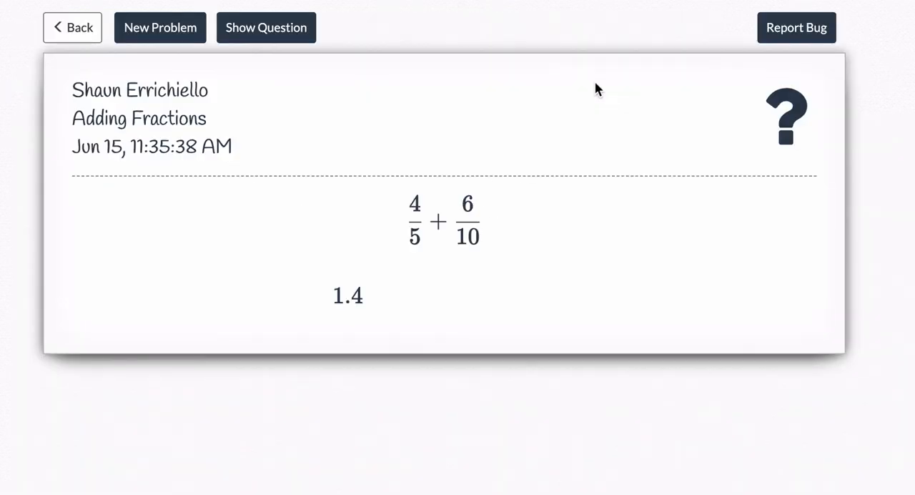
click(160, 27)
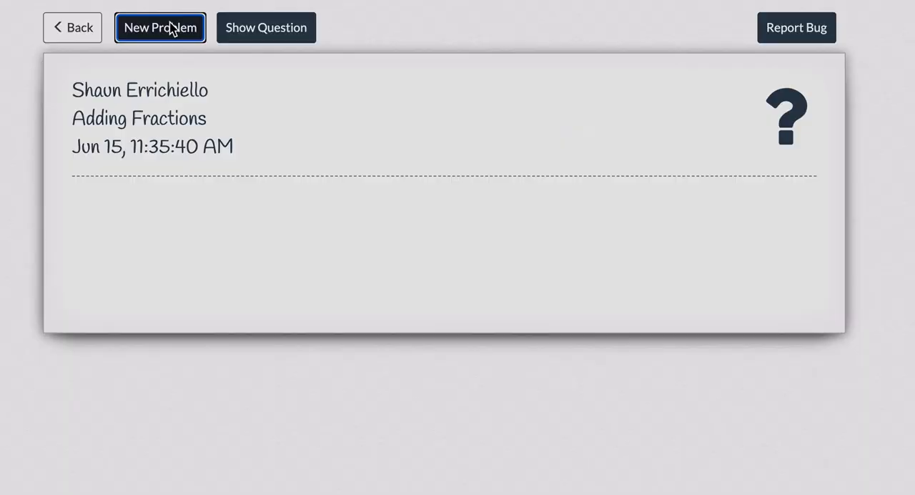
click(160, 27)
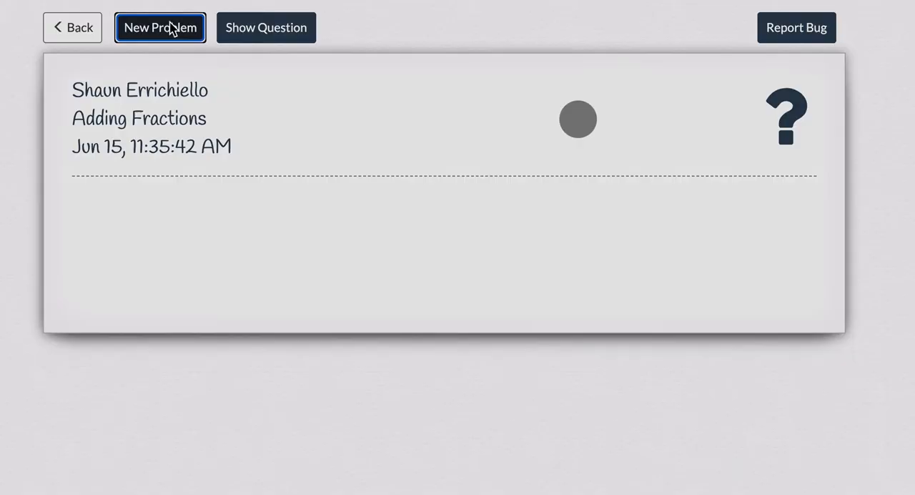
click(160, 27)
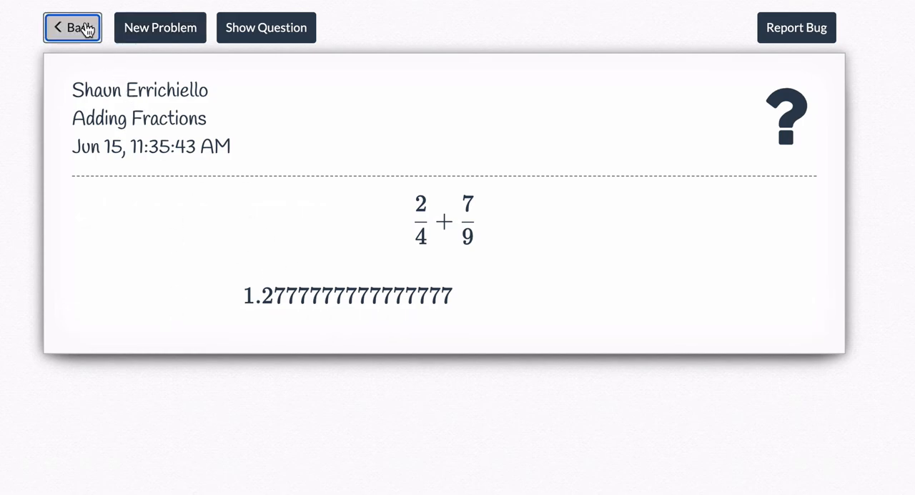
click(72, 27)
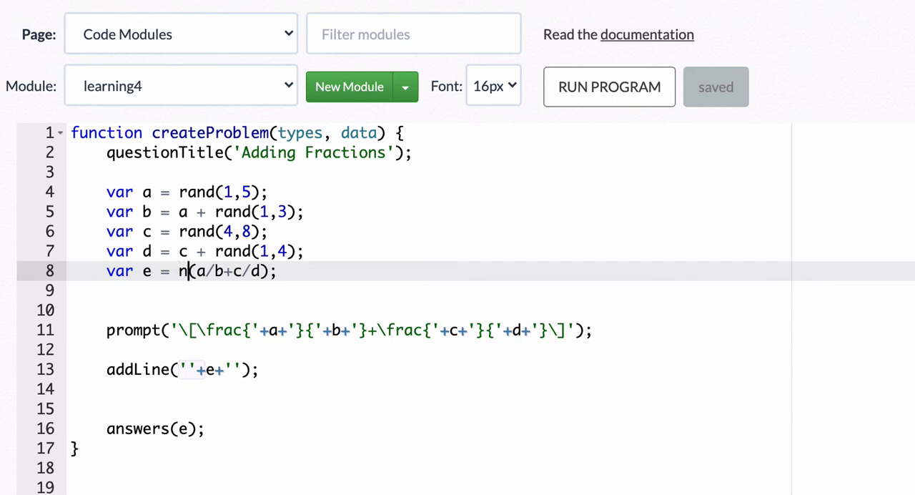
Define e as number(a/b+c/d) and change the added line to use e.frac
text(umber)
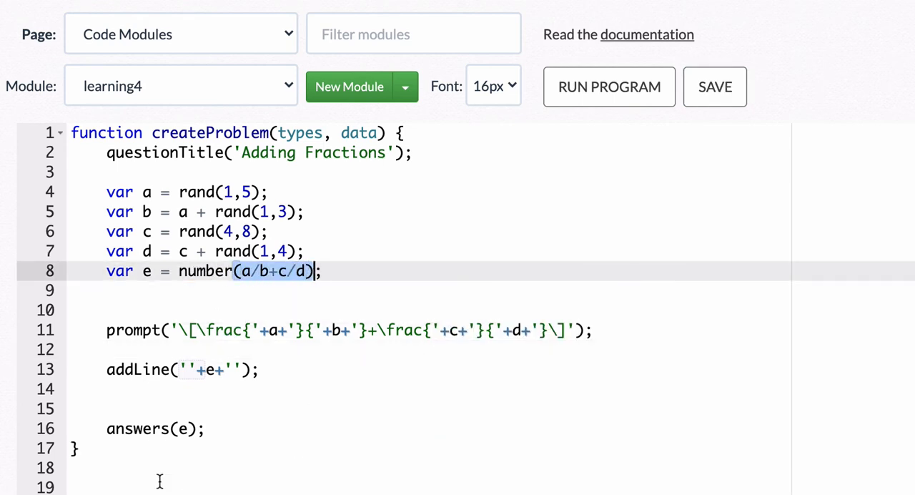
click(187, 428)
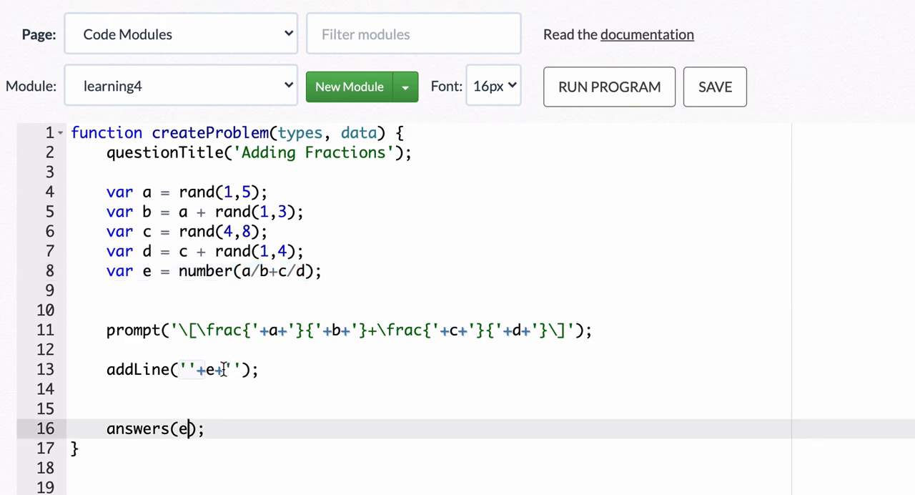
text(.frac)
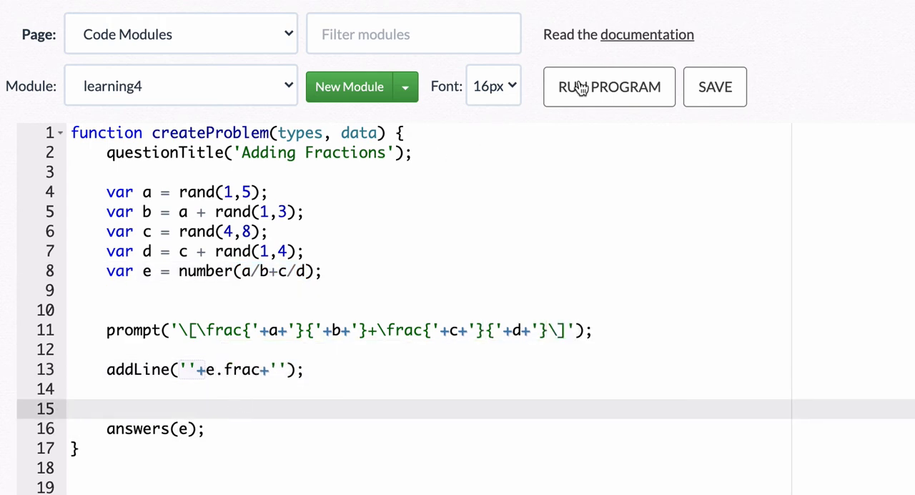
Run the module and generate several problems whose sums display as fractions like 4/3
click(609, 85)
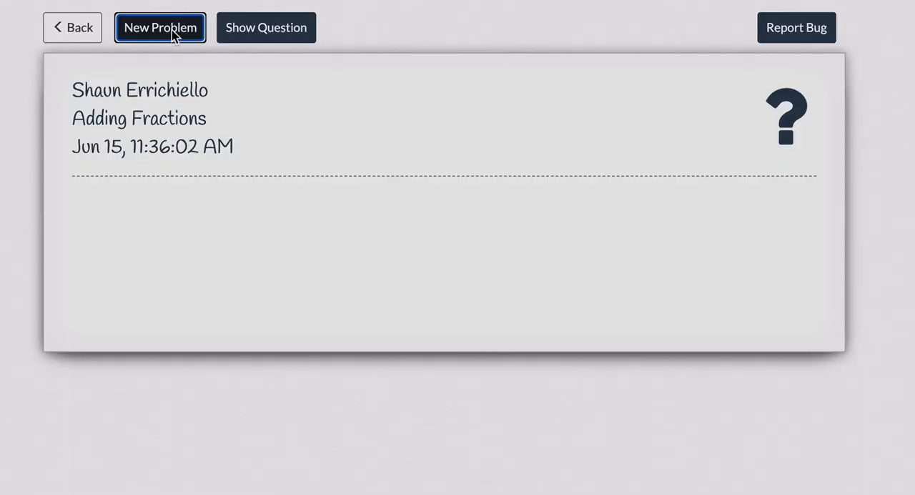
click(160, 27)
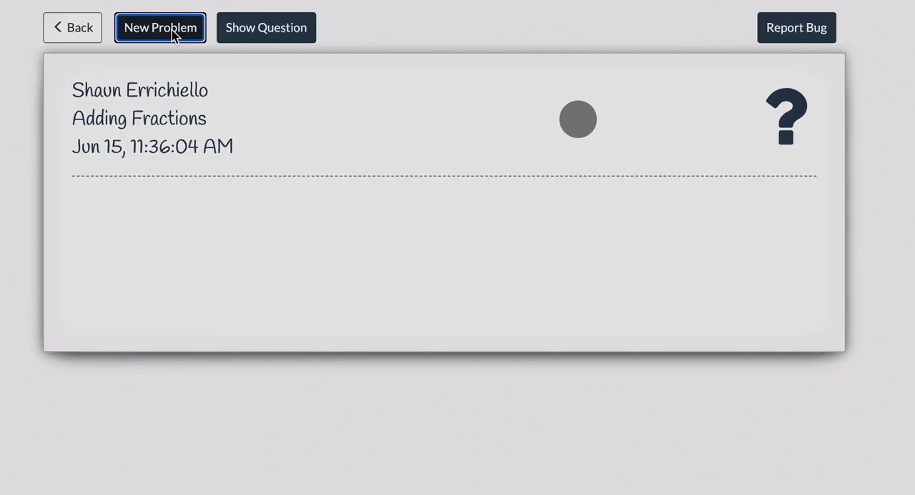
click(160, 27)
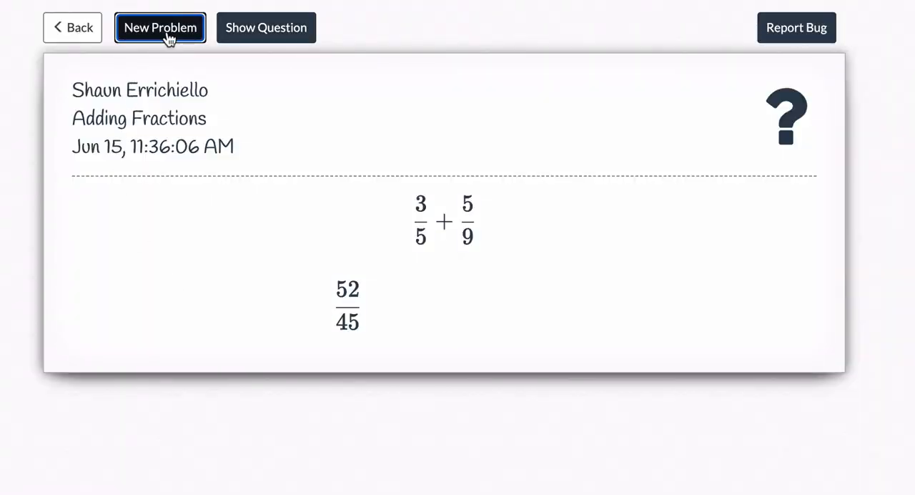
click(160, 27)
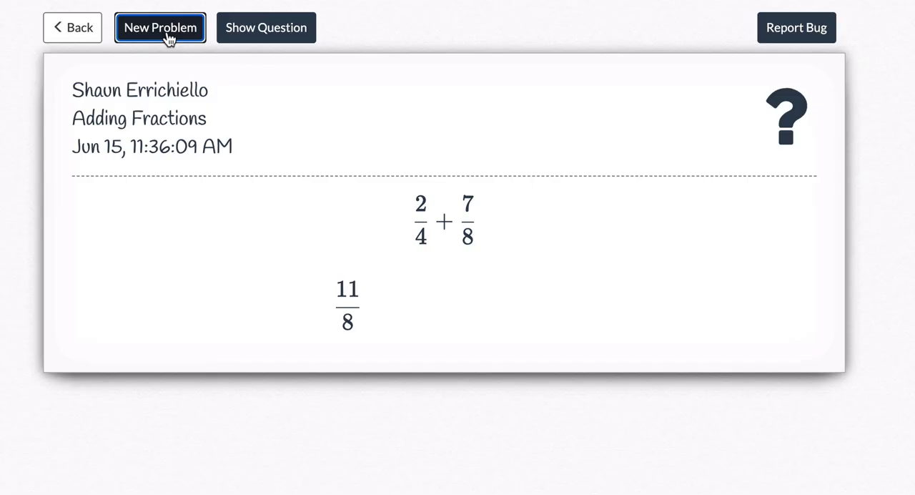
click(160, 27)
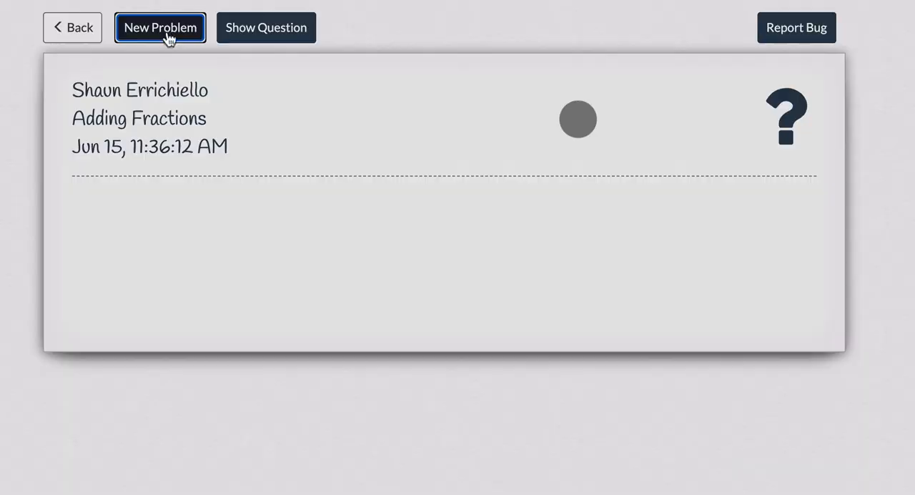
click(160, 28)
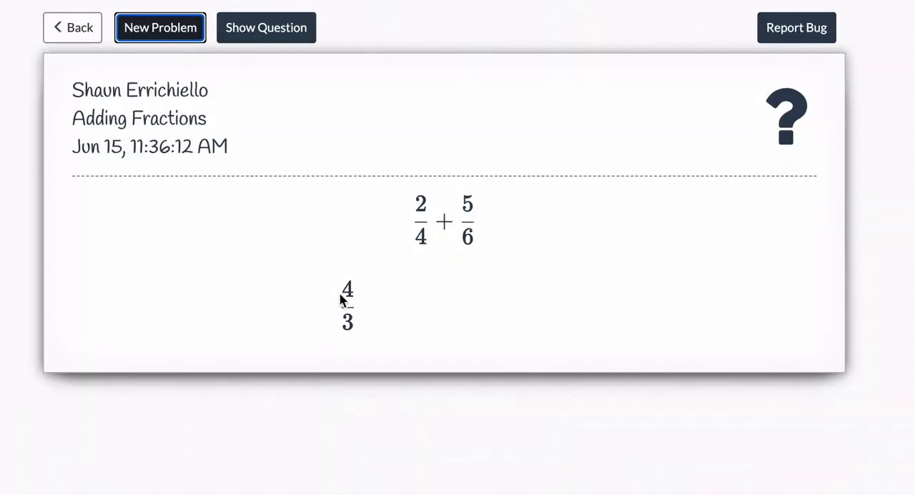
mouse_move(311, 290)
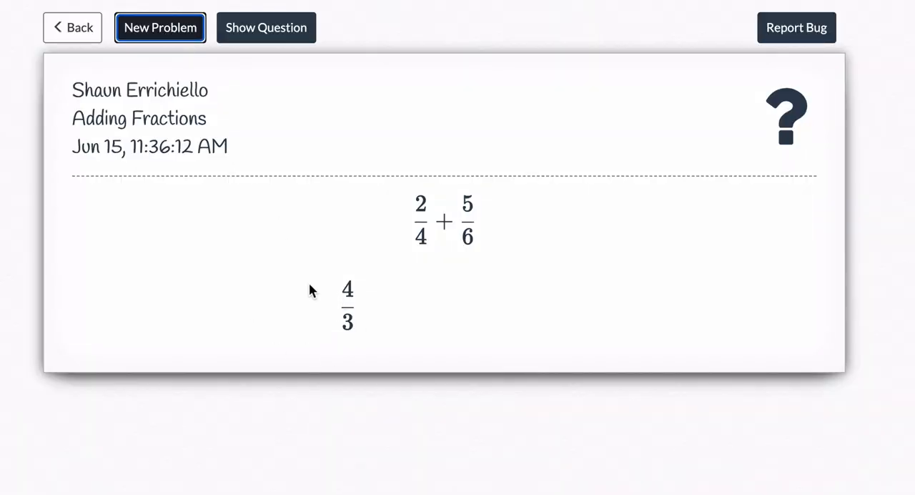
Enter 1.3333 as the answer to 2/4 + 5/6 and submit it, getting marked wrong against 4/3
click(266, 27)
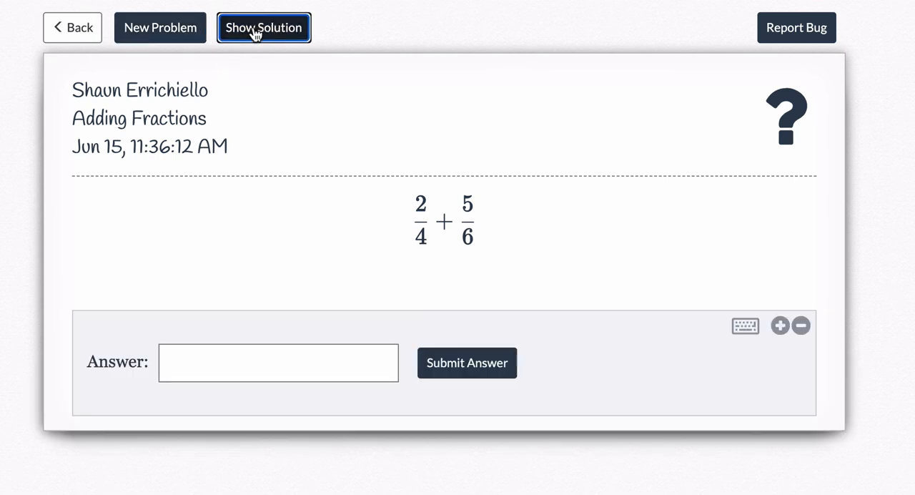
text(1.3333)
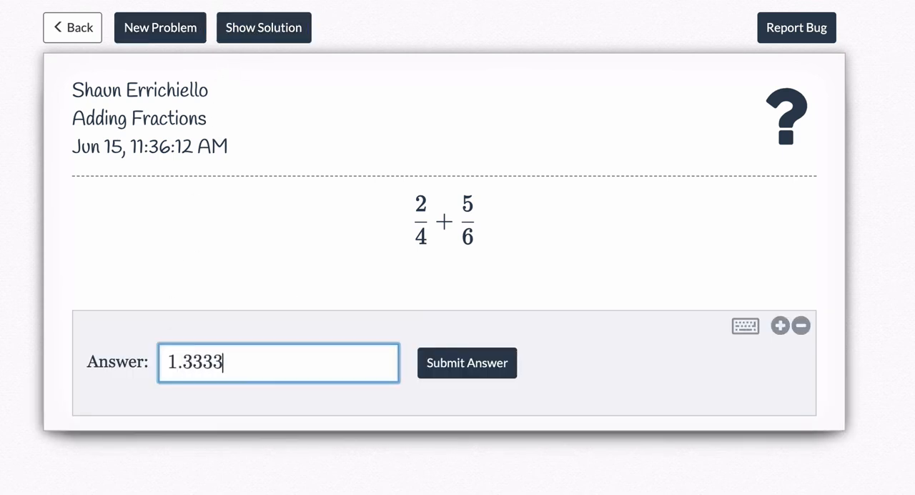
click(466, 361)
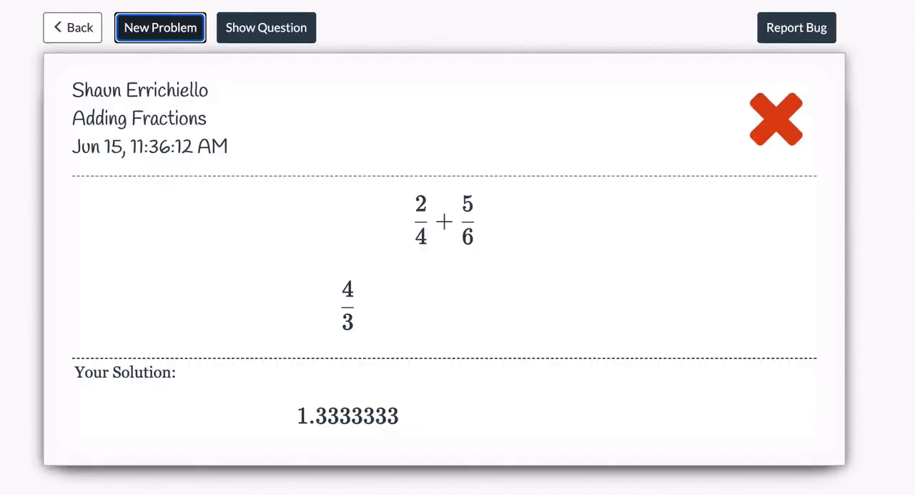
mouse_move(379, 337)
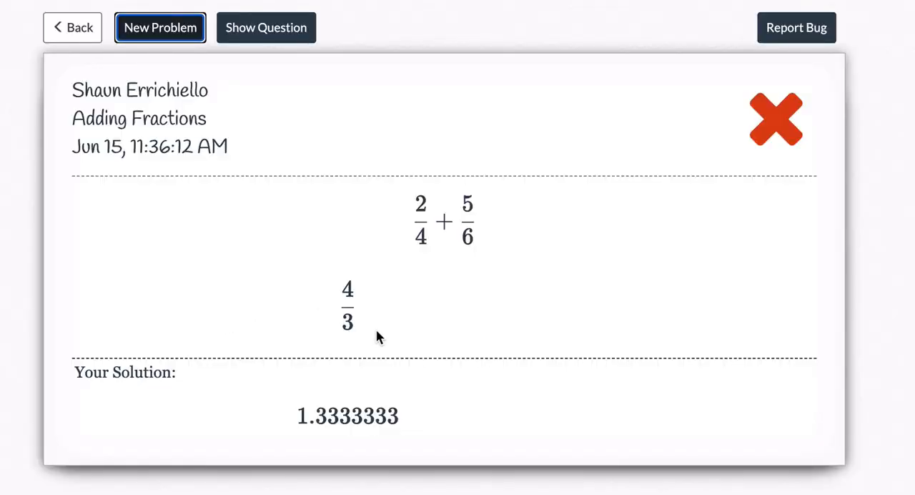
mouse_move(357, 308)
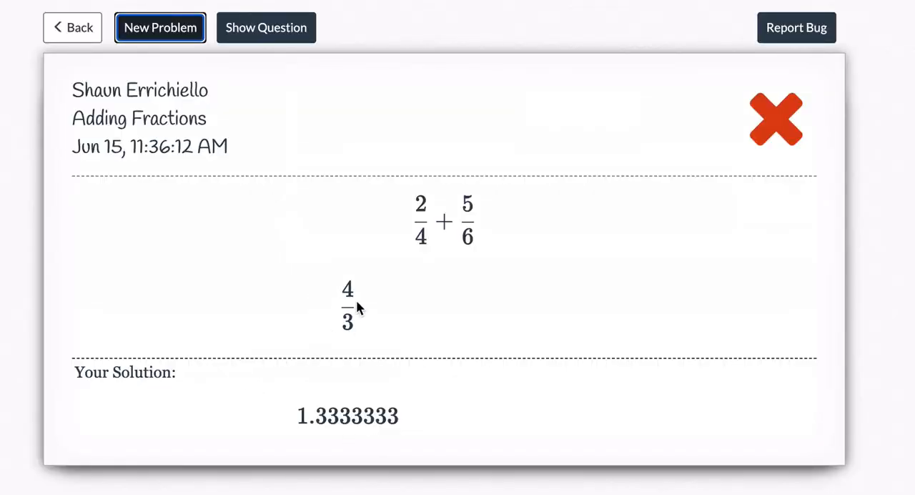
Generate the problem 5/6 + 5/7, check its solution, answer 65/42 and get it marked correct
click(160, 27)
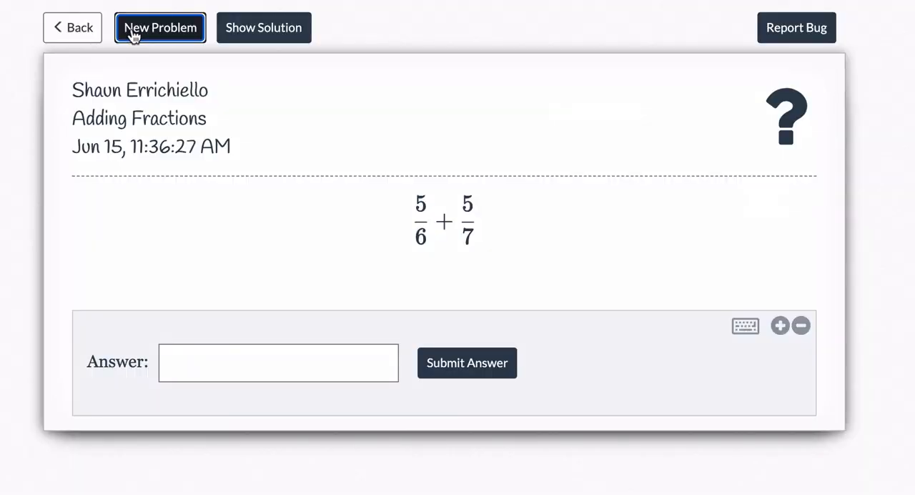
click(263, 27)
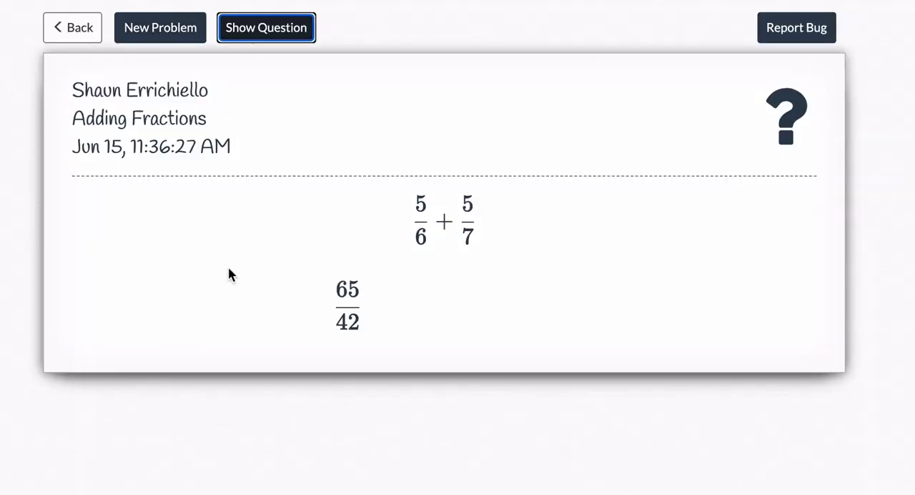
click(265, 27)
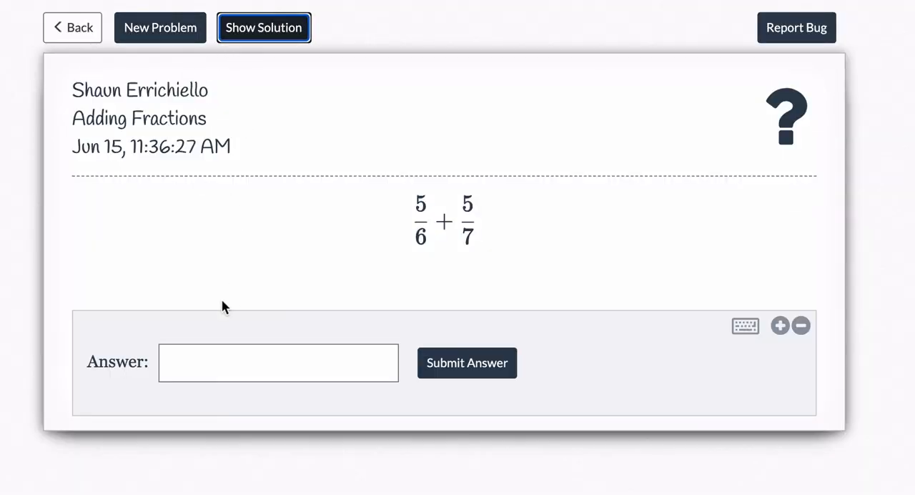
text(65/4)
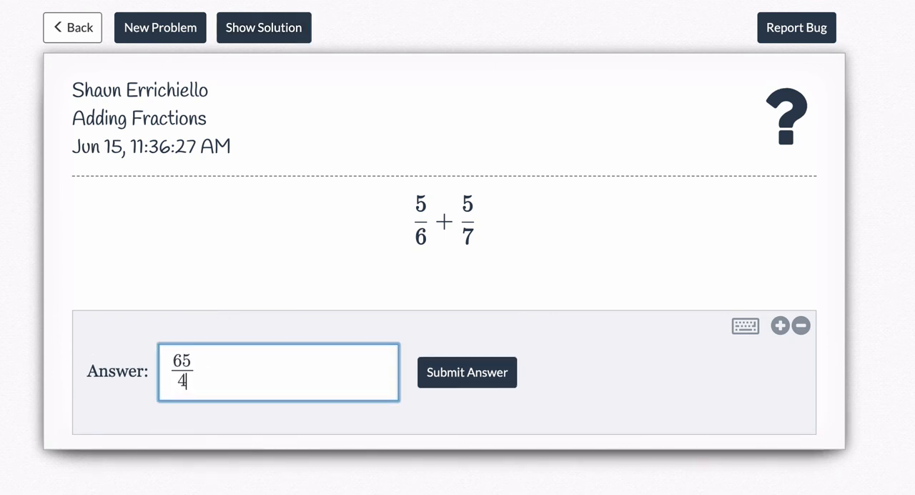
click(466, 372)
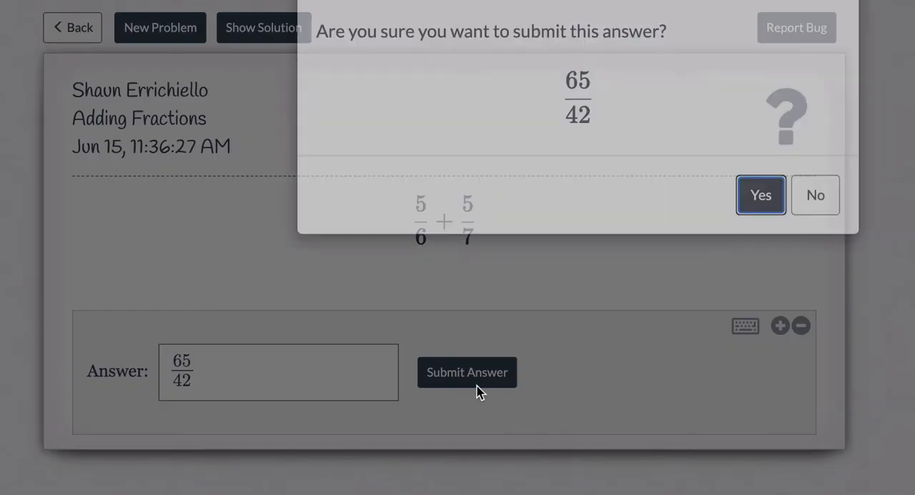
click(759, 195)
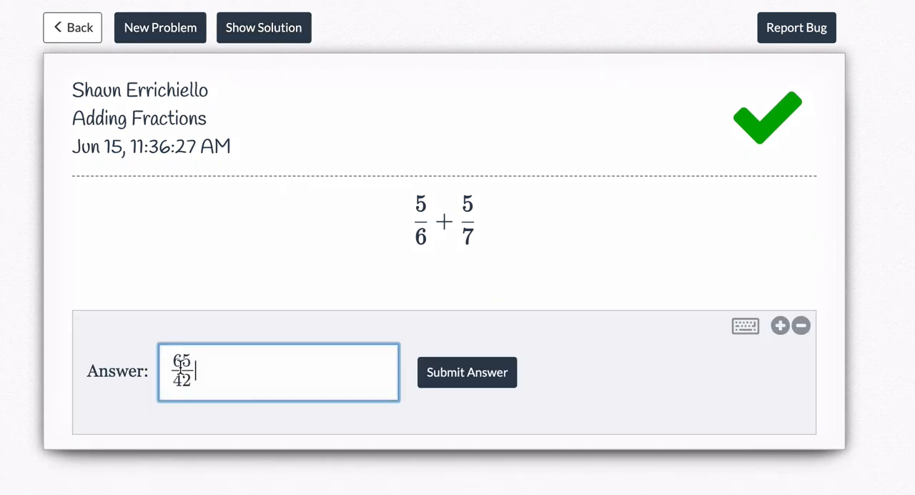
double_click(180, 370)
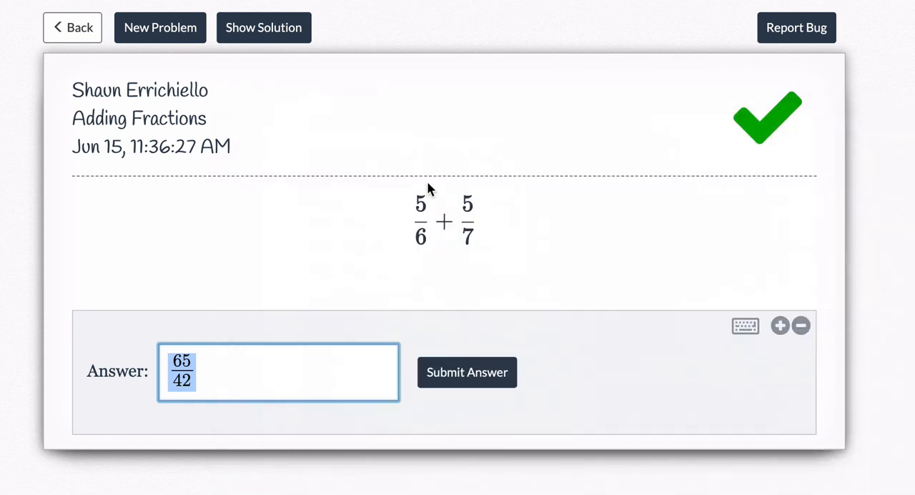
mouse_move(237, 326)
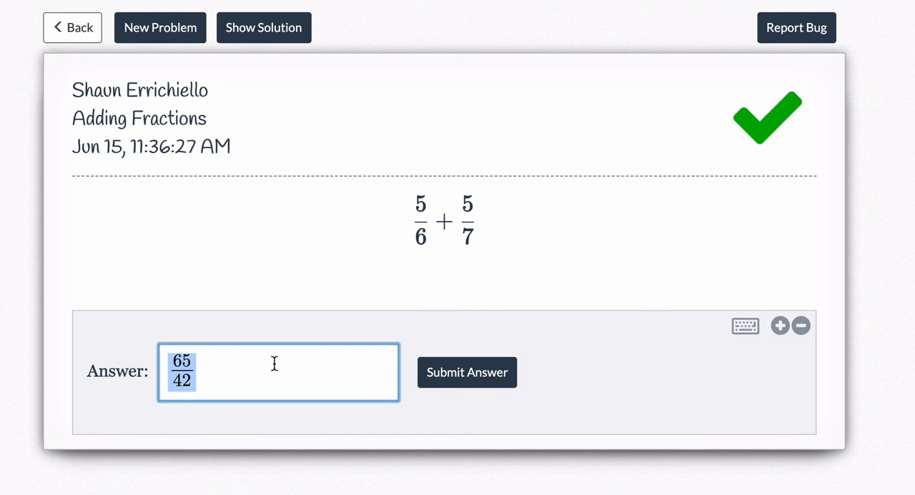
Preview another random fraction problem, then return to the module's code editor
click(160, 27)
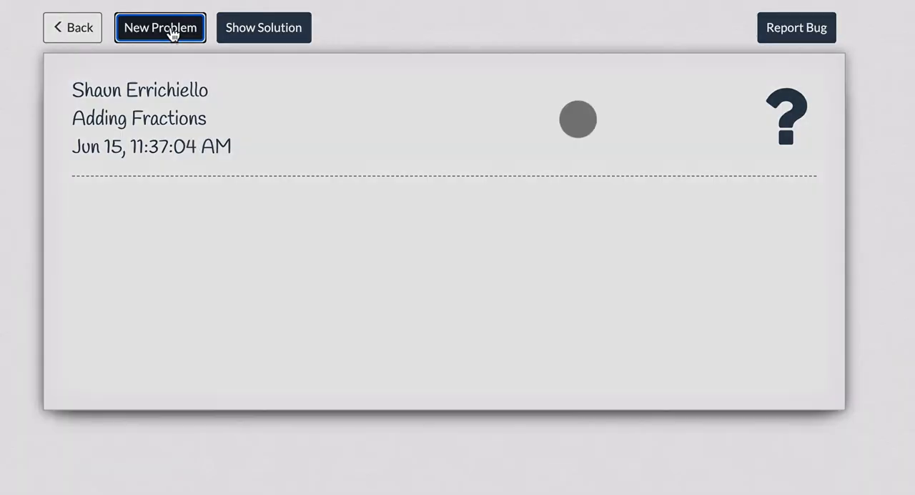
click(160, 27)
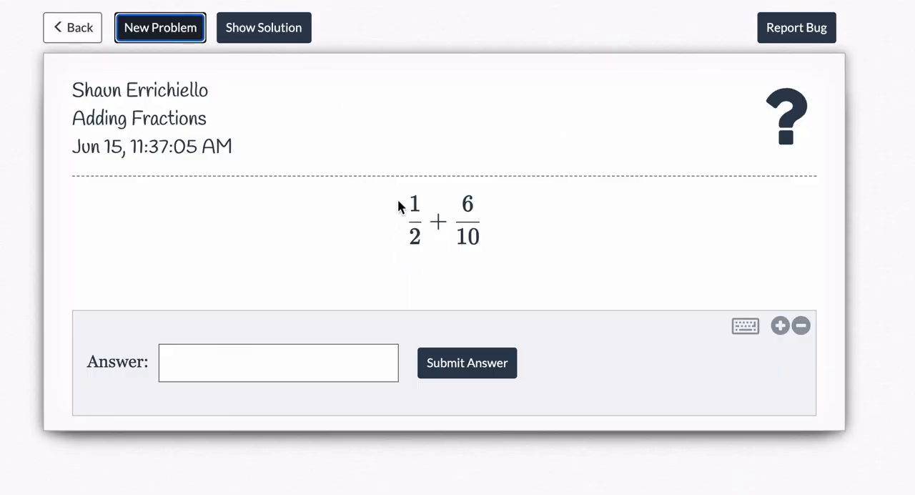
mouse_move(441, 220)
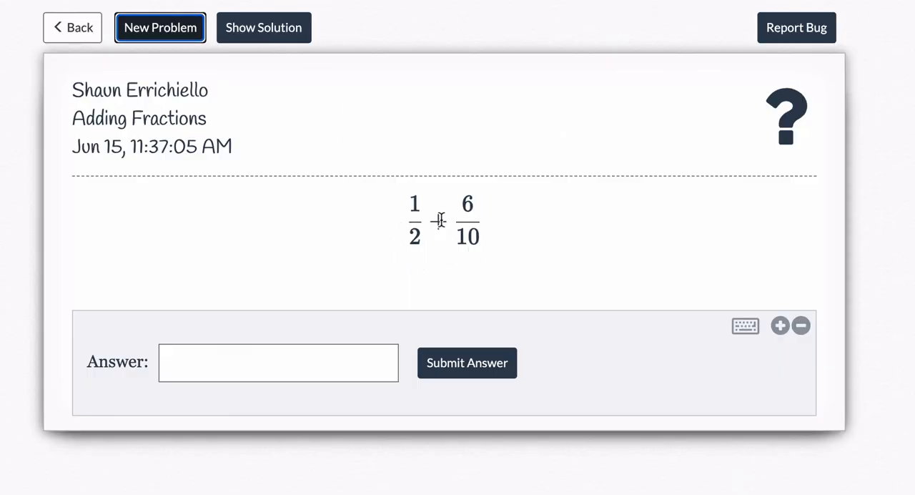
click(263, 27)
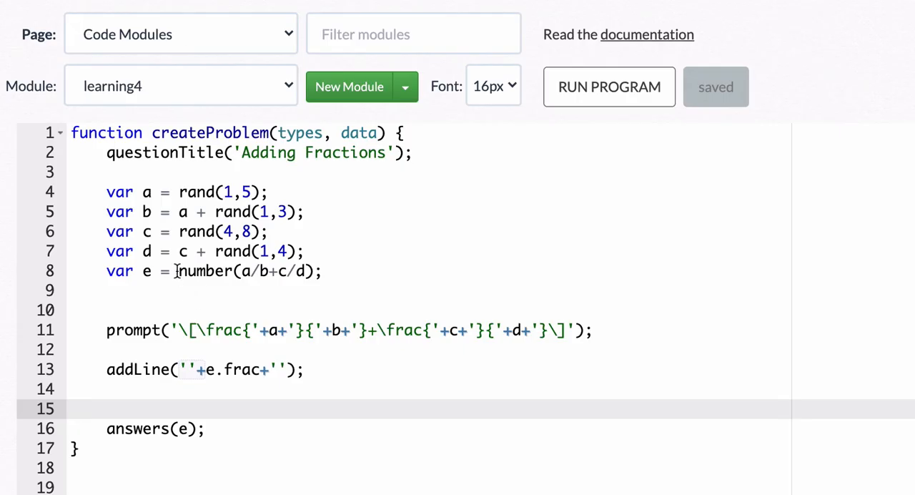
double_click(206, 272)
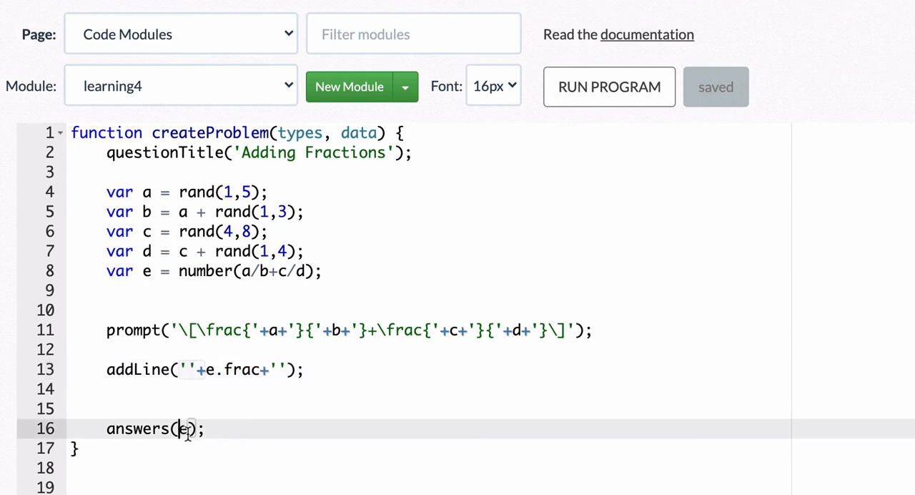
text(e.frac)
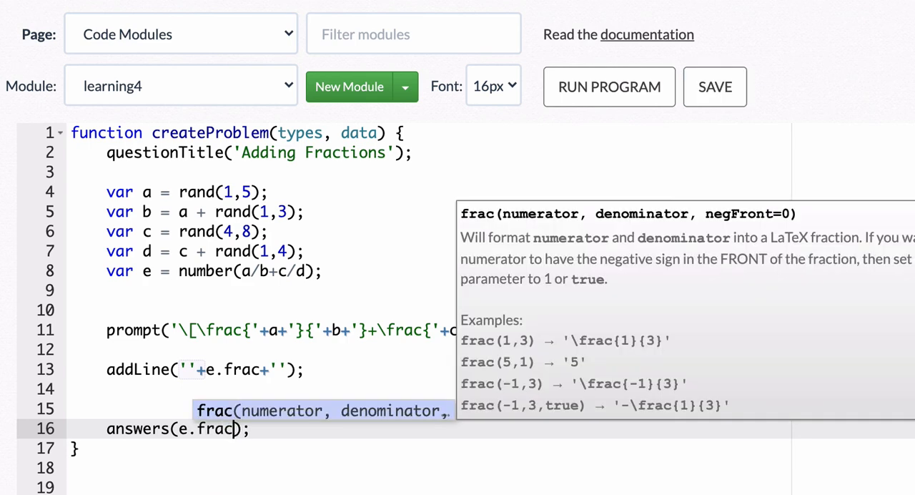
click(609, 85)
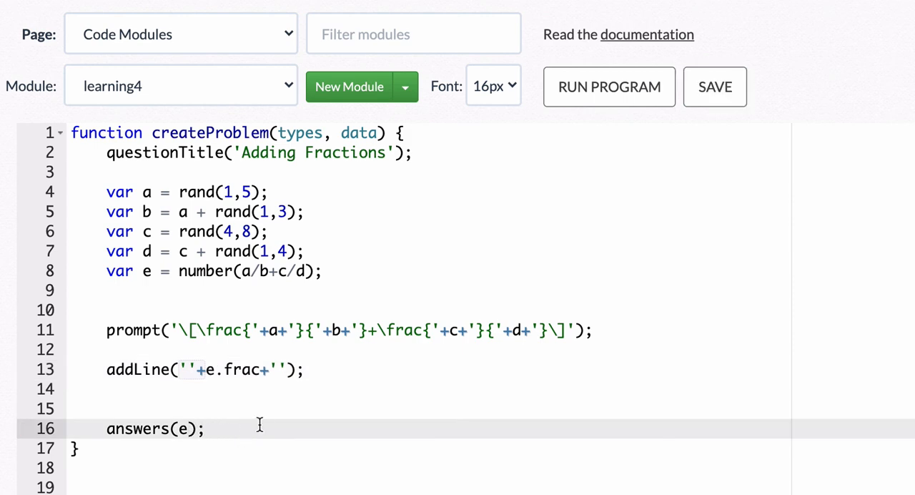
mouse_move(247, 386)
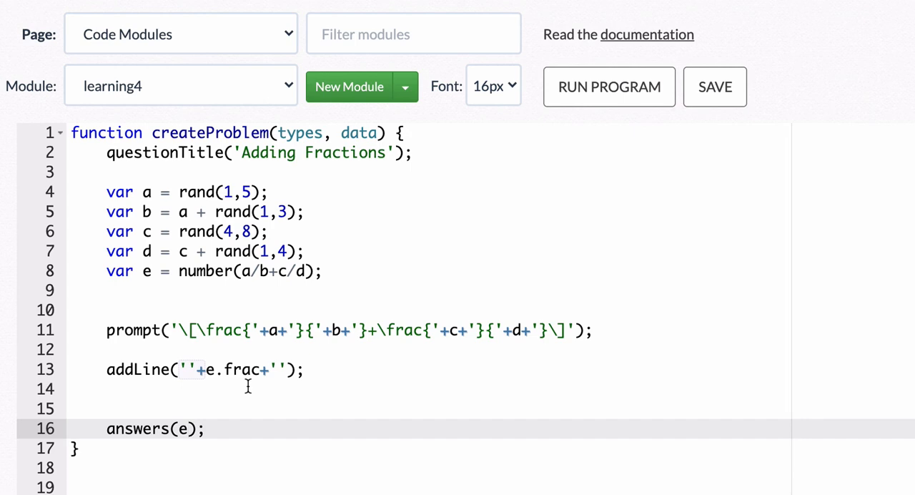
click(243, 389)
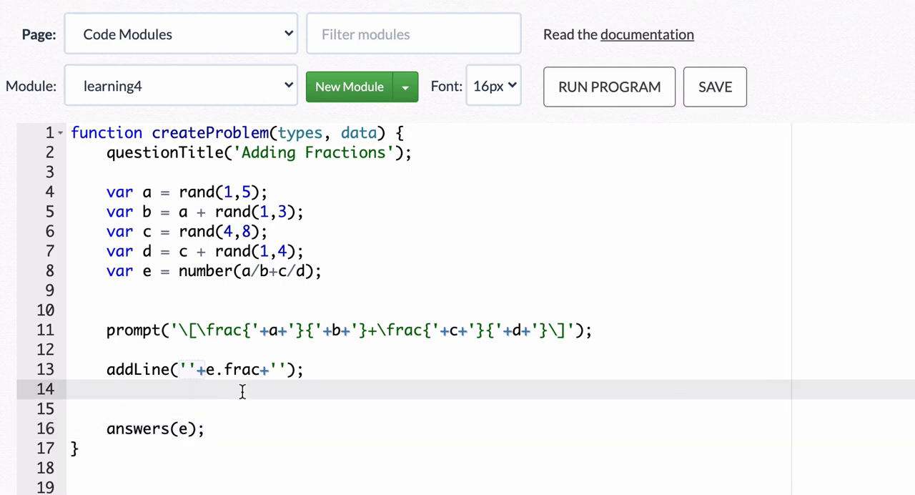
mouse_move(180, 289)
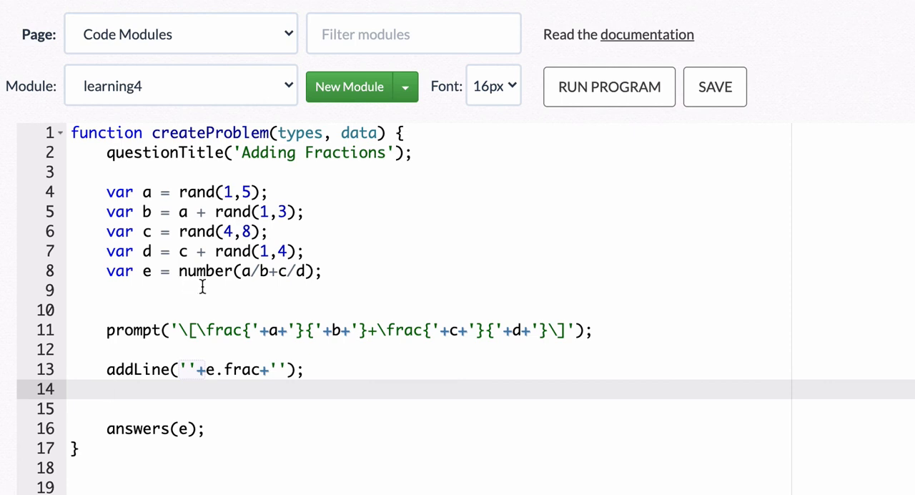
mouse_move(563, 149)
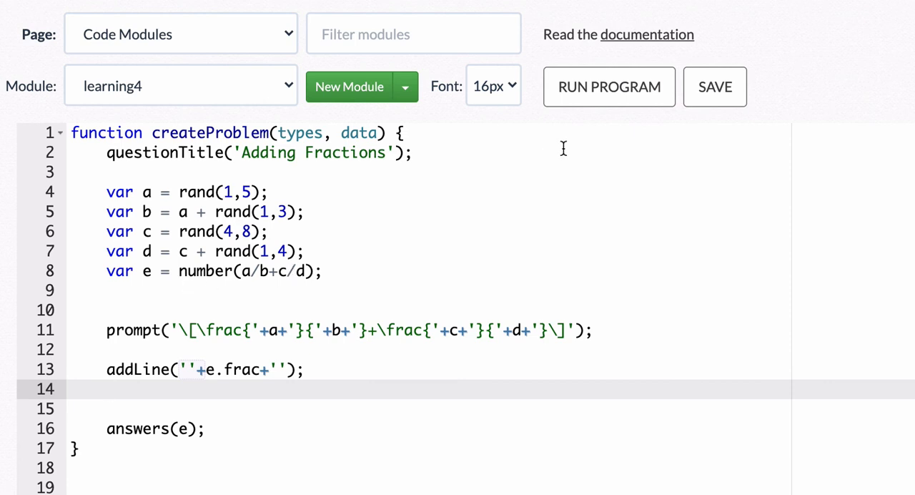